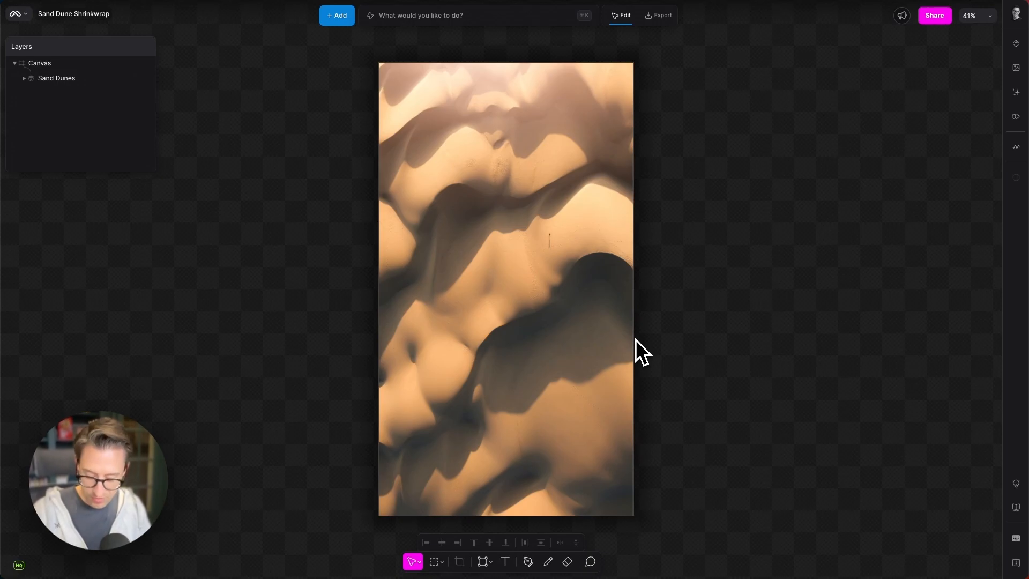
- Add a Shrinkwrap modifier from the Modifier Browser above the Sand Dunes layer
{"action": "left_click", "coordinate": [1015, 43]}
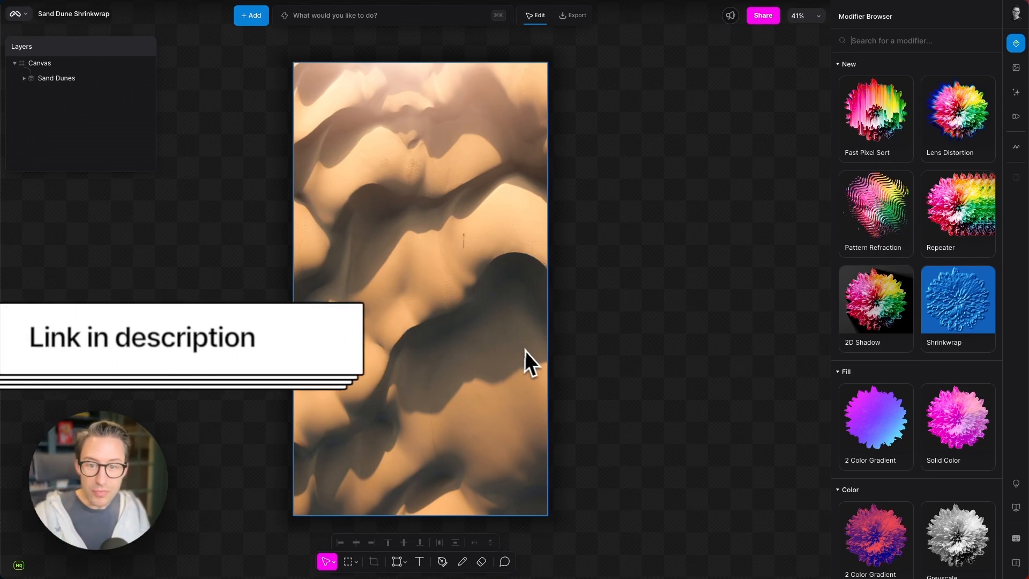
{"action": "left_click", "coordinate": [958, 300]}
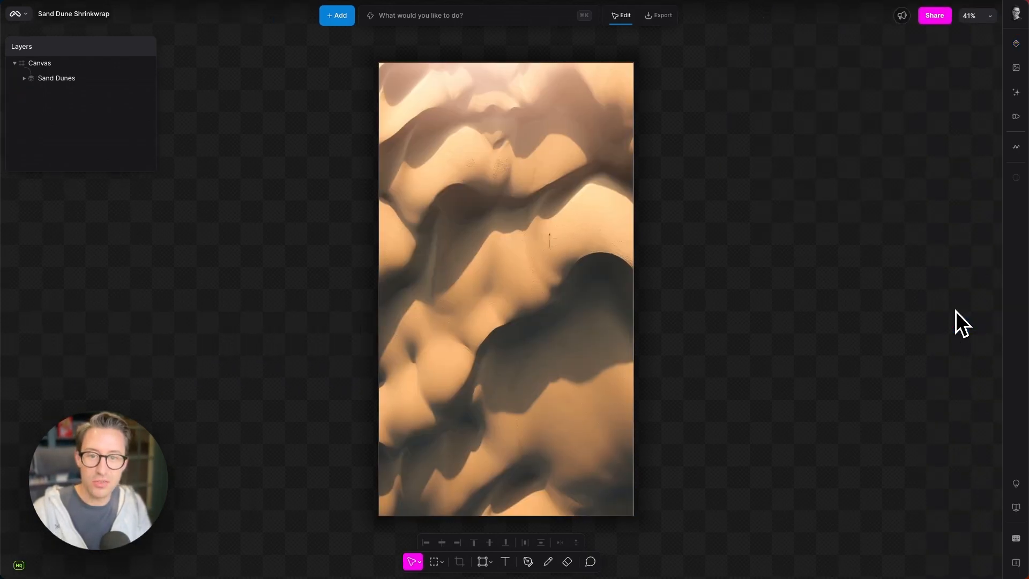
{"action": "left_click", "coordinate": [958, 308]}
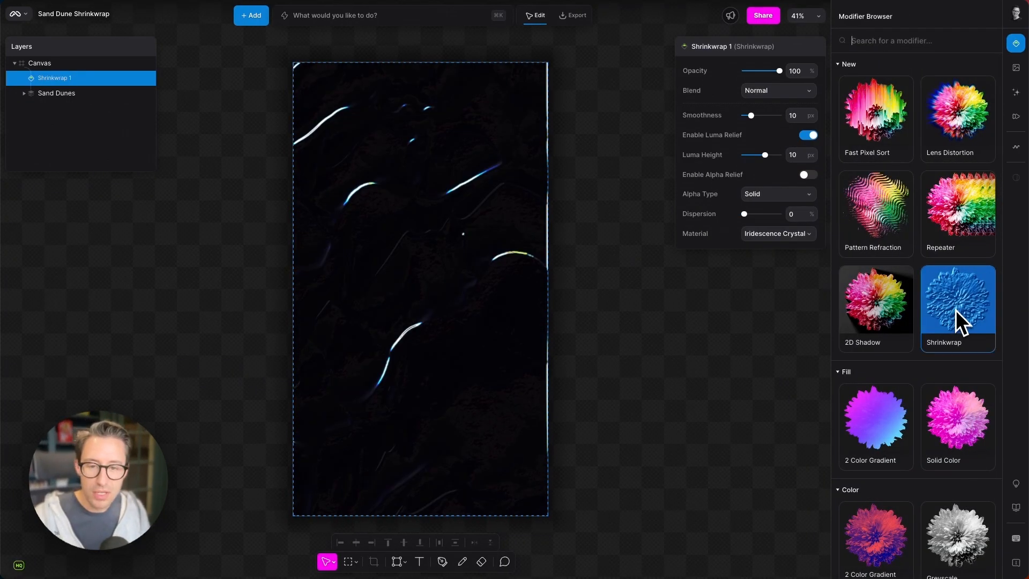
{"action": "left_click", "coordinate": [875, 204]}
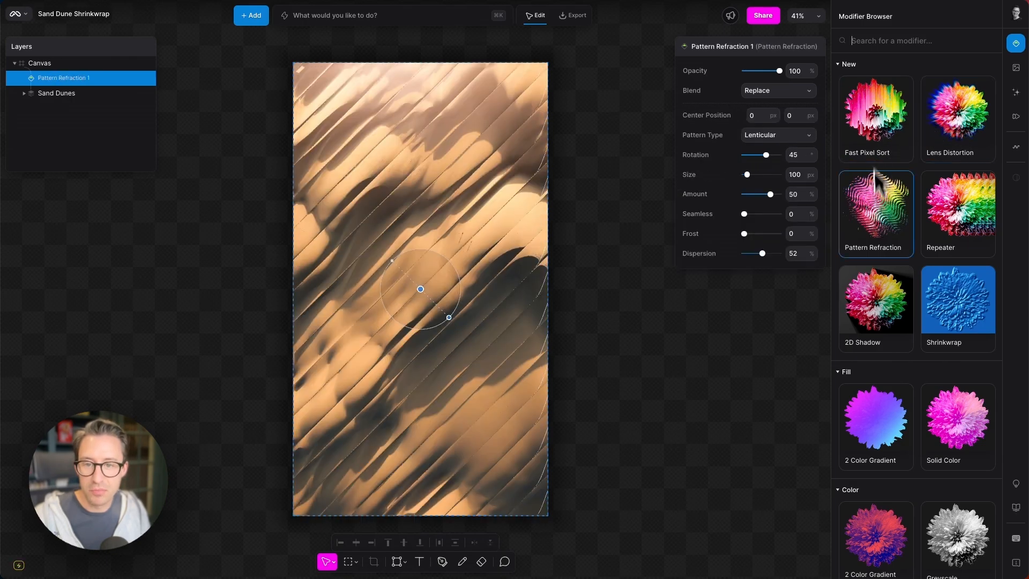
{"action": "left_click", "coordinate": [958, 299]}
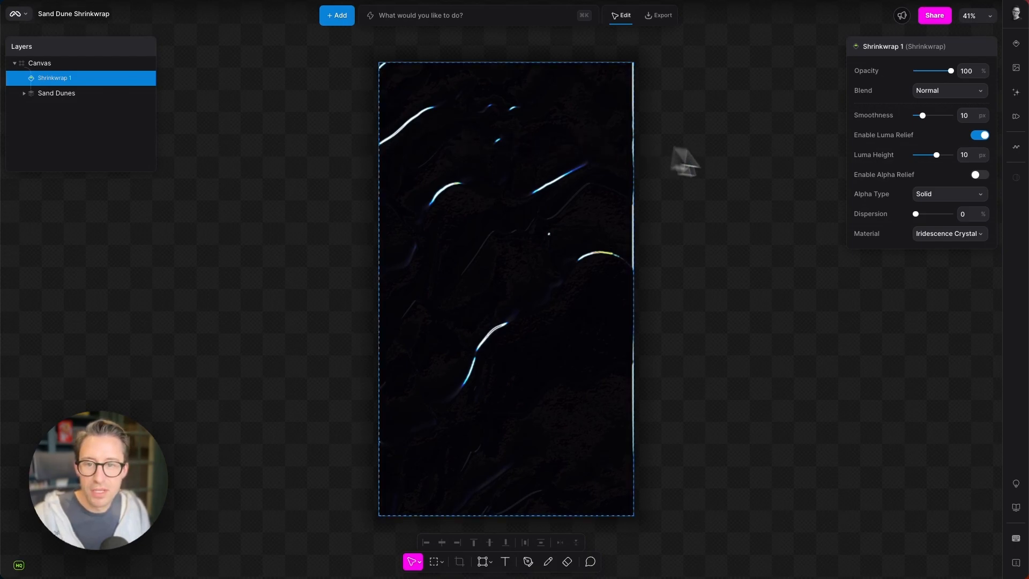
- Raise Shrinkwrap Luma Height to about 36 and set Smoothness to about 13
{"action": "left_click_drag", "start_coordinate": [936, 154], "coordinate": [925, 194]}
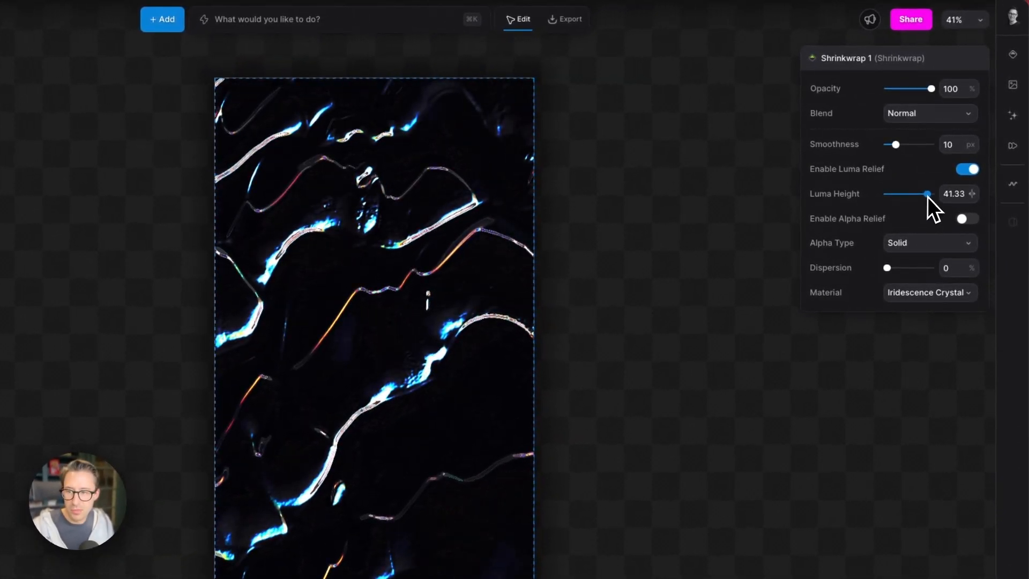
{"action": "left_click_drag", "start_coordinate": [924, 193], "coordinate": [928, 194]}
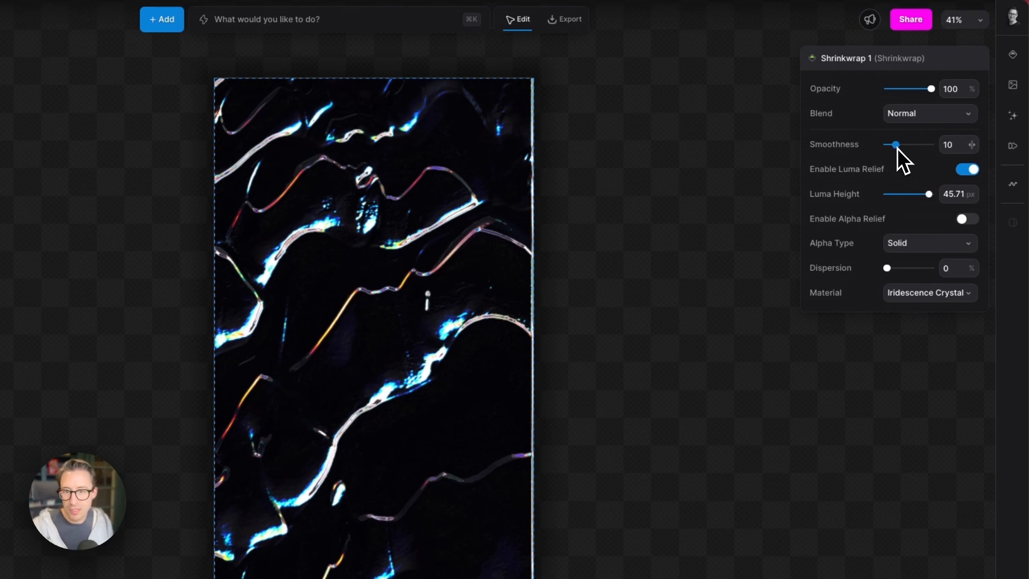
{"action": "left_click_drag", "start_coordinate": [896, 144], "coordinate": [900, 144]}
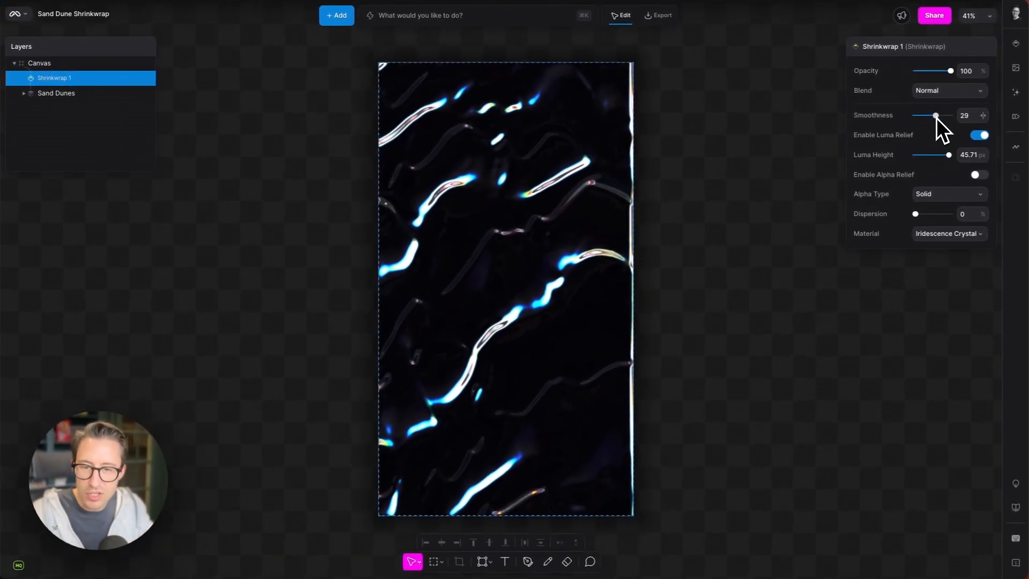
{"action": "mouse_move", "coordinate": [742, 224]}
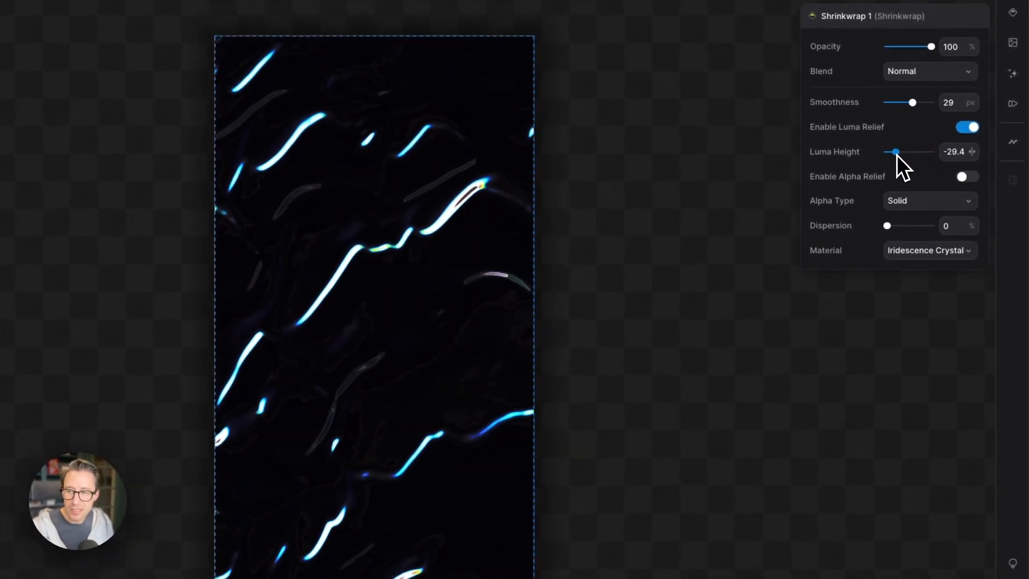
{"action": "left_click_drag", "start_coordinate": [896, 151], "coordinate": [926, 151]}
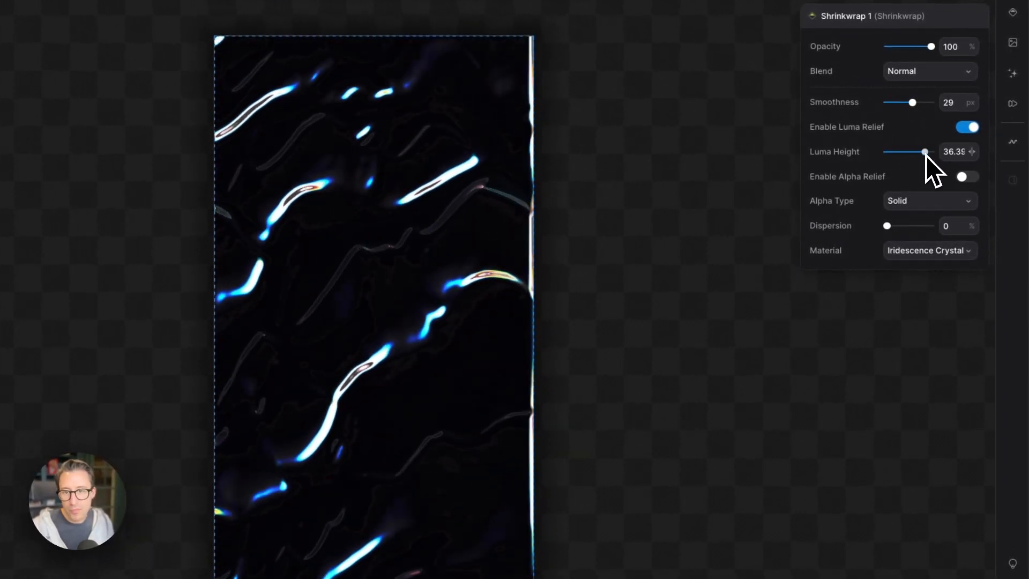
{"action": "left_click_drag", "start_coordinate": [913, 102], "coordinate": [897, 102]}
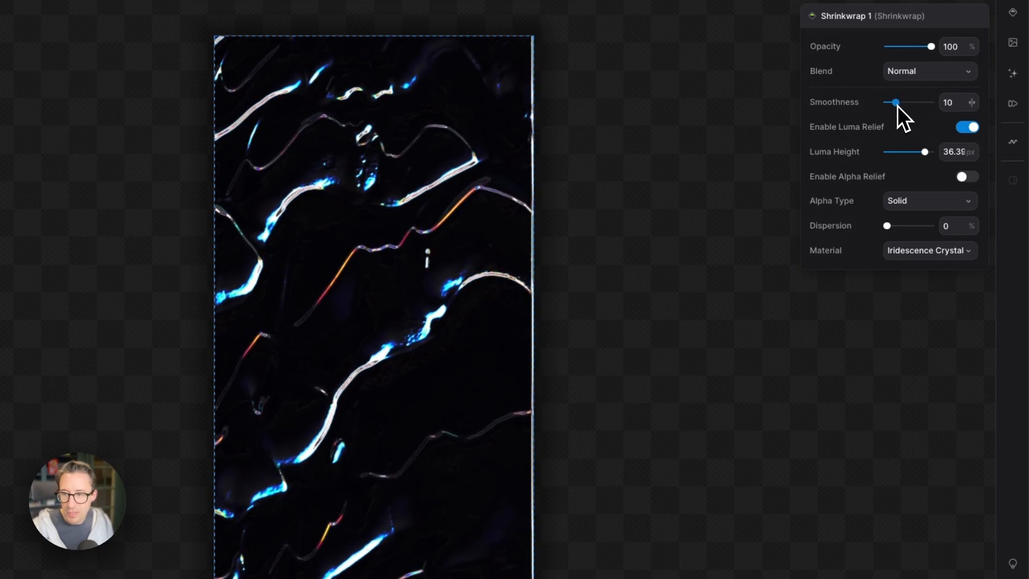
{"action": "left_click_drag", "start_coordinate": [894, 102], "coordinate": [900, 103]}
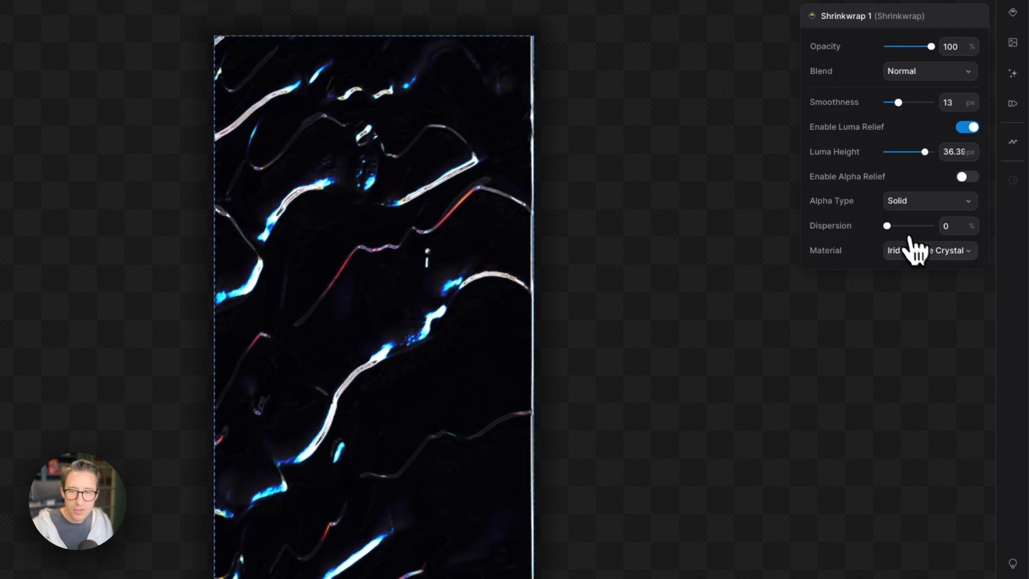
- Switch the material to Orange Peel, with Smoothness about 36 and Luma Height 50
{"action": "left_click", "coordinate": [927, 251]}
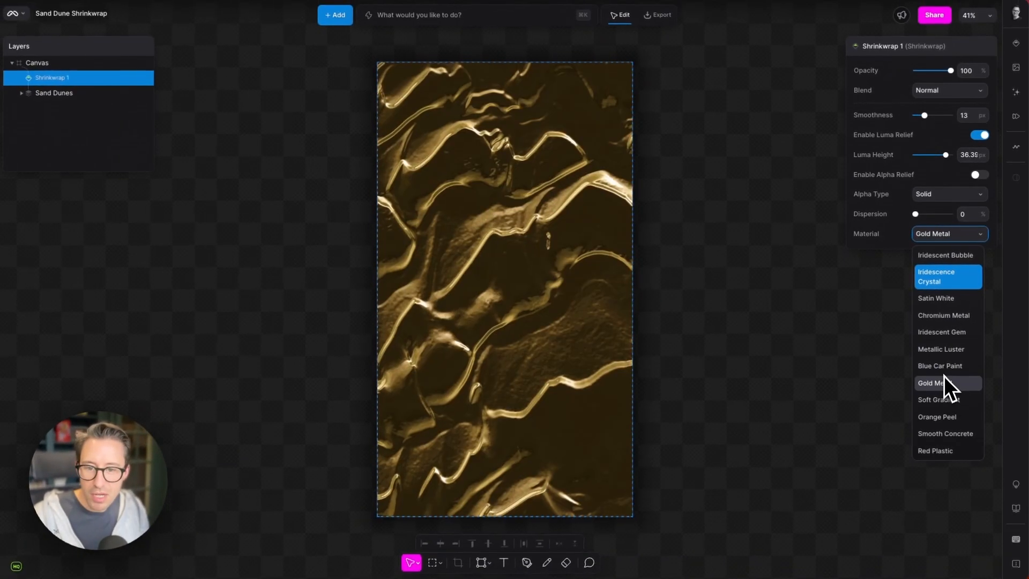
{"action": "left_click", "coordinate": [937, 416]}
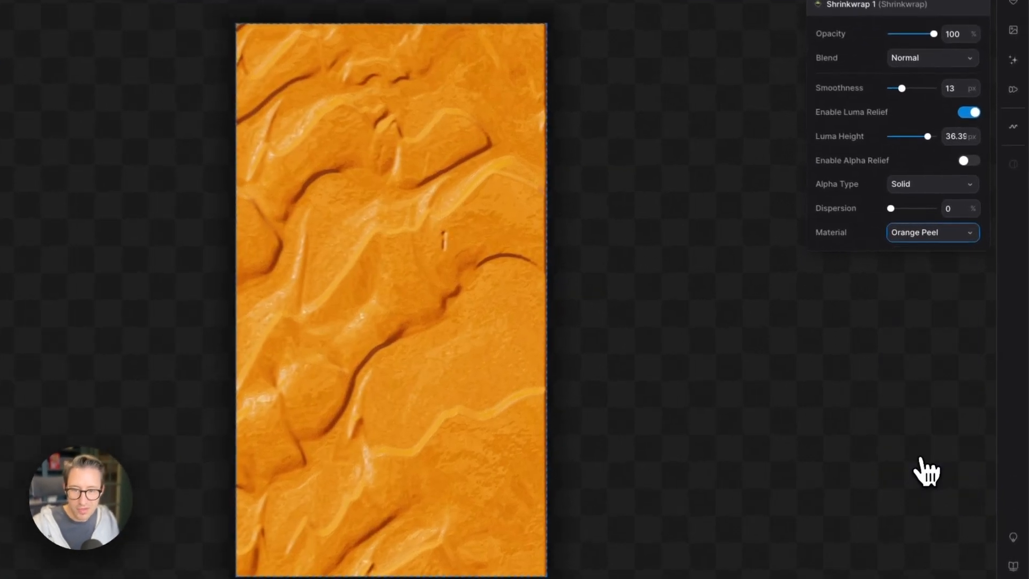
{"action": "left_click_drag", "start_coordinate": [900, 88], "coordinate": [909, 84]}
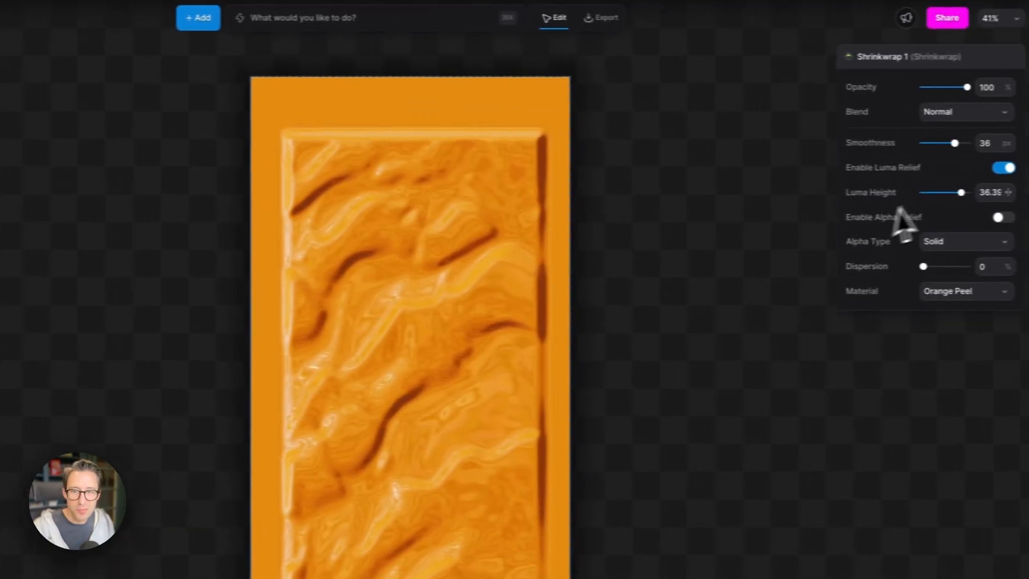
{"action": "left_click_drag", "start_coordinate": [953, 143], "coordinate": [919, 143]}
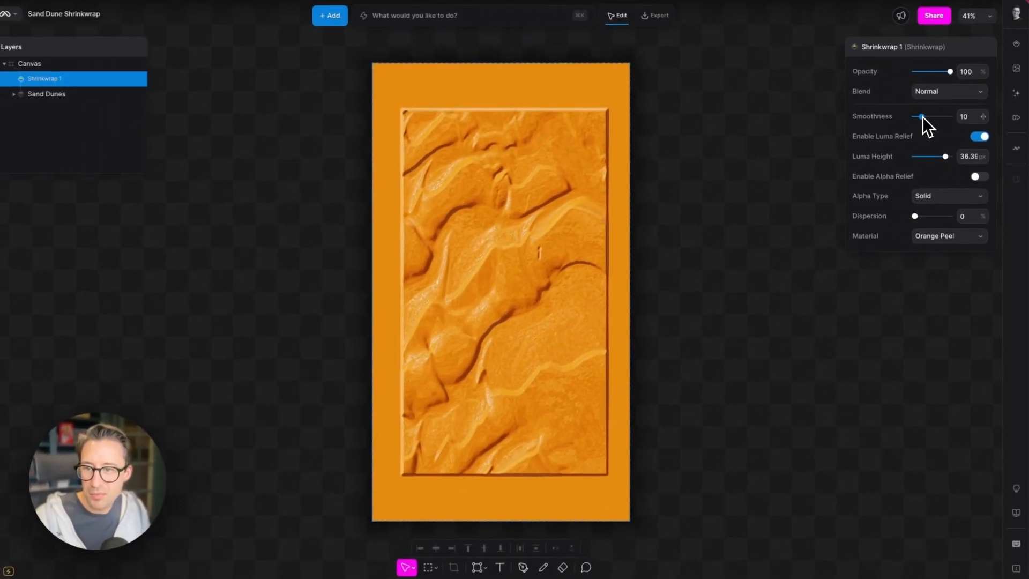
{"action": "left_click_drag", "start_coordinate": [922, 116], "coordinate": [934, 116]}
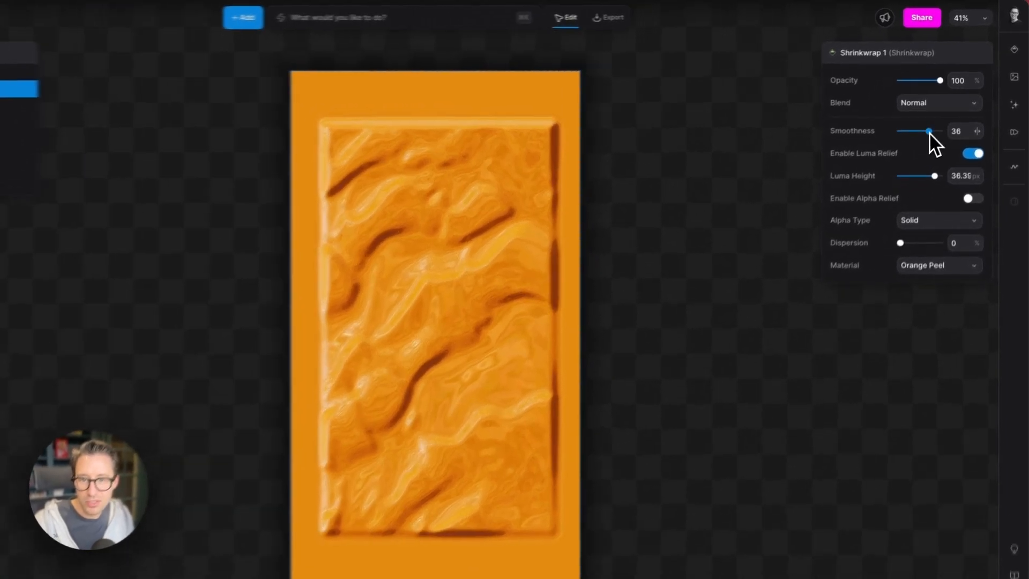
{"action": "left_click_drag", "start_coordinate": [942, 175], "coordinate": [932, 193]}
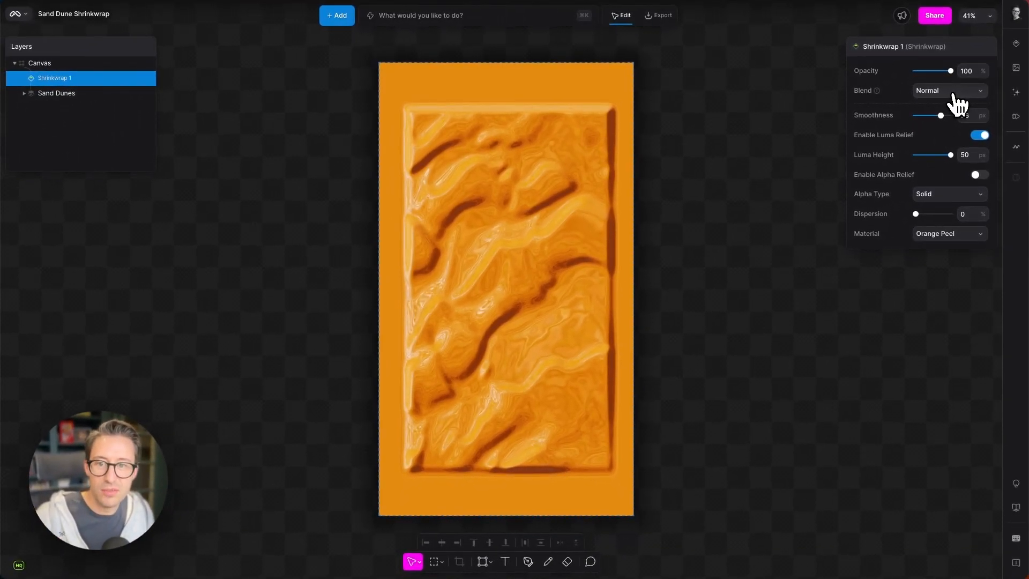
- Try other blend modes, keep Normal, and choose the Iridescent Bubble material
{"action": "left_click", "coordinate": [950, 90]}
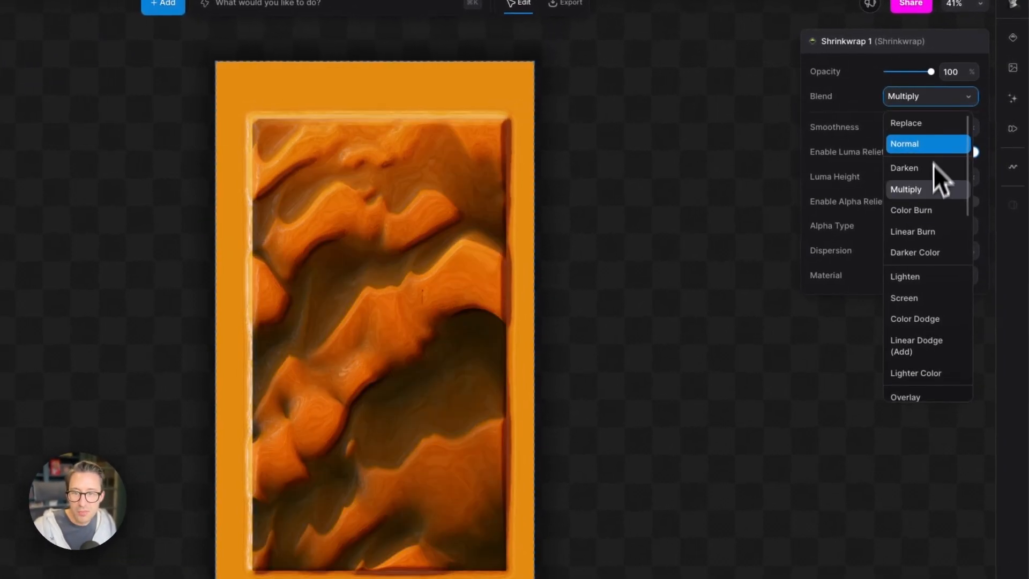
{"action": "left_click", "coordinate": [915, 319]}
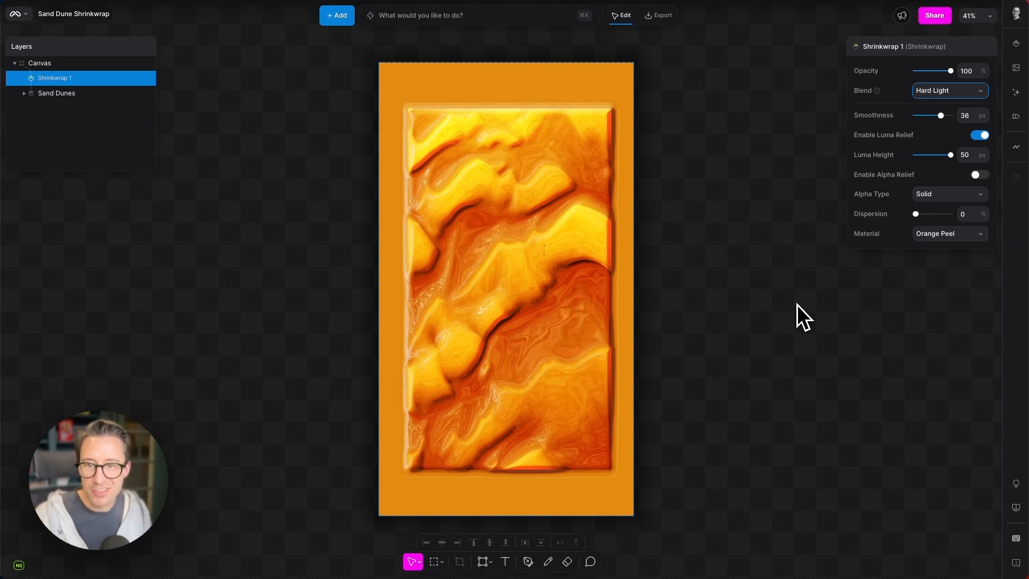
{"action": "mouse_move", "coordinate": [979, 259]}
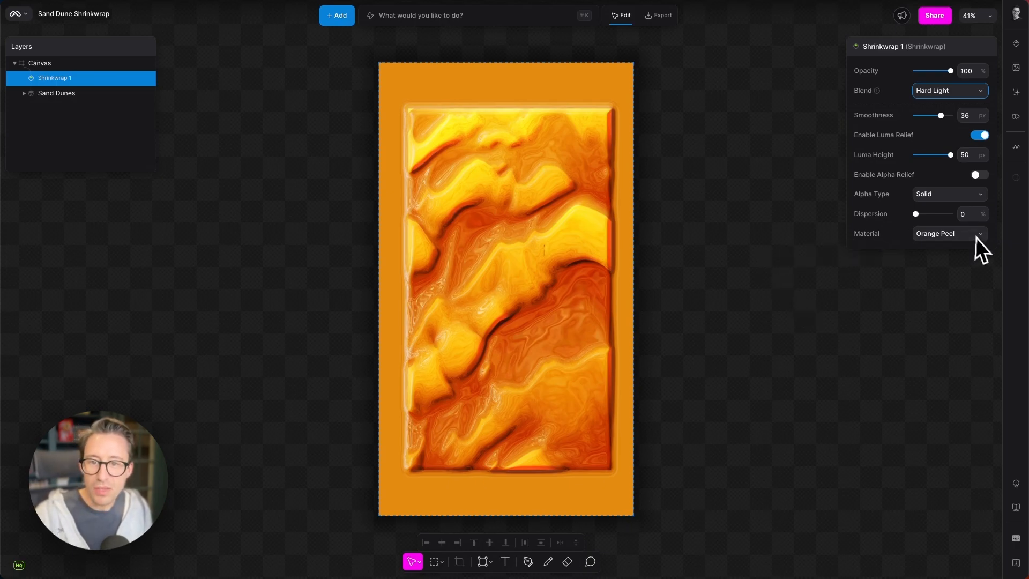
{"action": "left_click", "coordinate": [950, 90]}
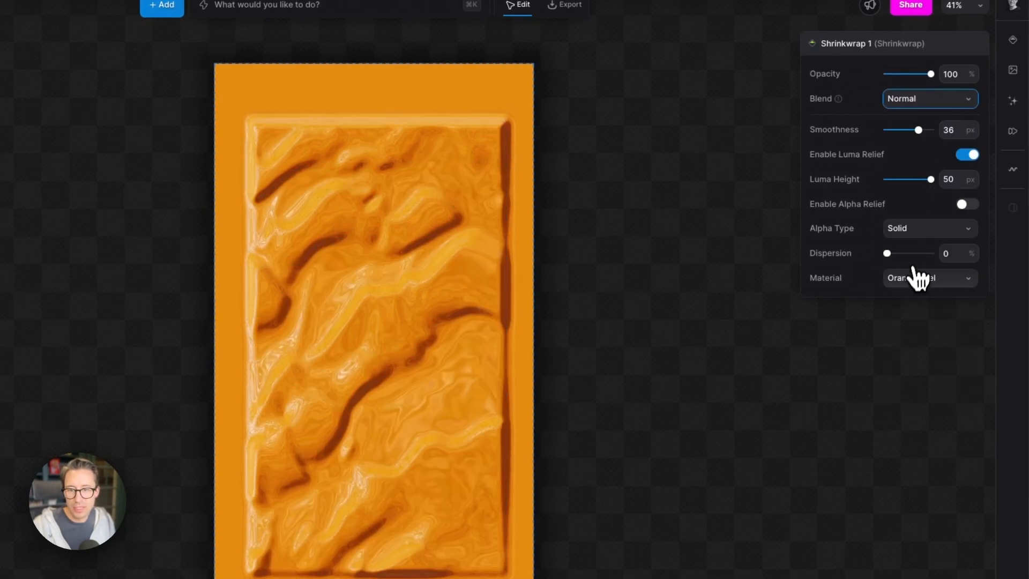
{"action": "left_click", "coordinate": [929, 278]}
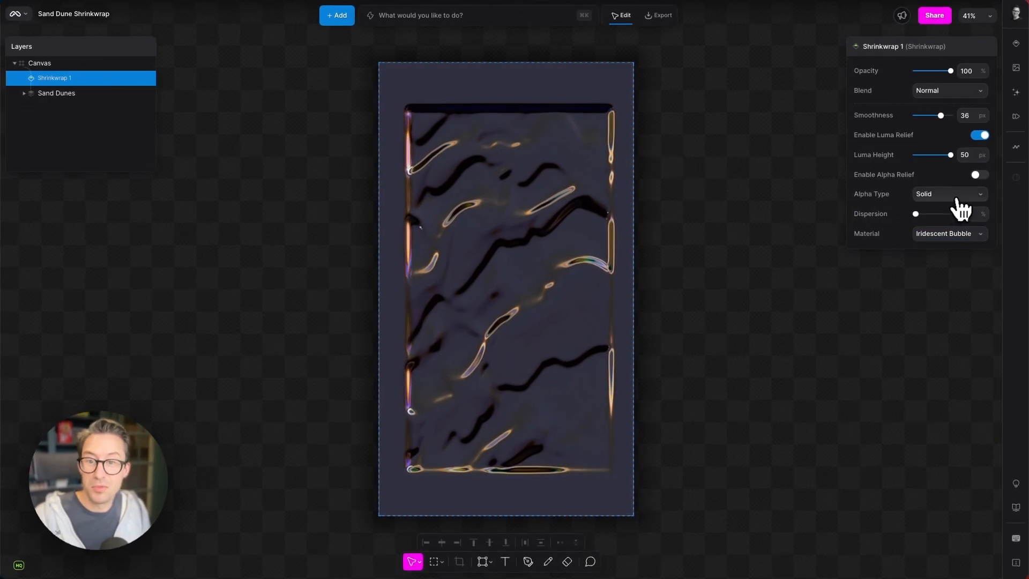
- Set Alpha Type to Clip to Relief, Smoothness to about 21, and check Luma Height
{"action": "left_click", "coordinate": [949, 194]}
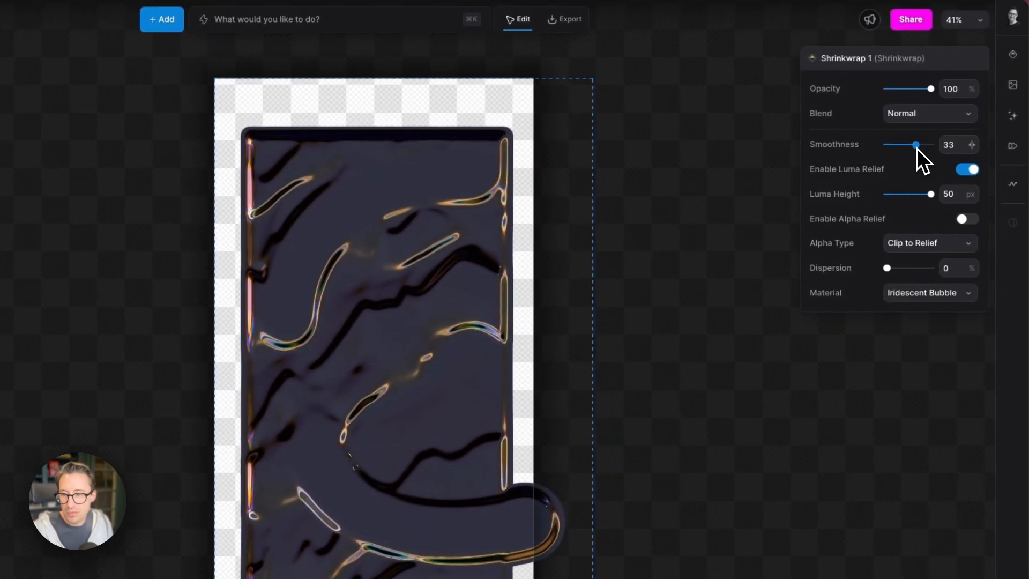
{"action": "left_click_drag", "start_coordinate": [916, 144], "coordinate": [904, 144]}
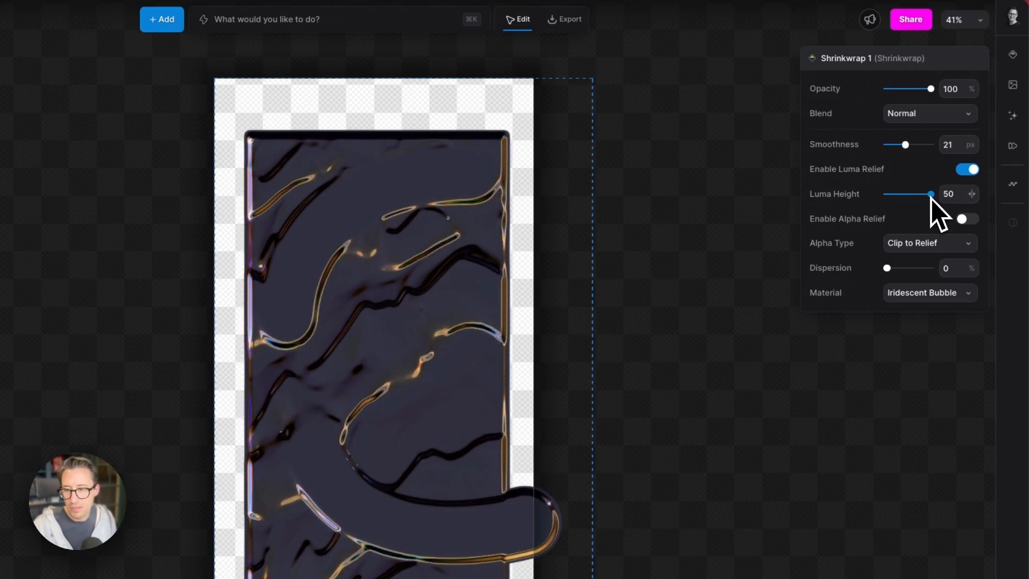
{"action": "left_click_drag", "start_coordinate": [930, 193], "coordinate": [919, 194]}
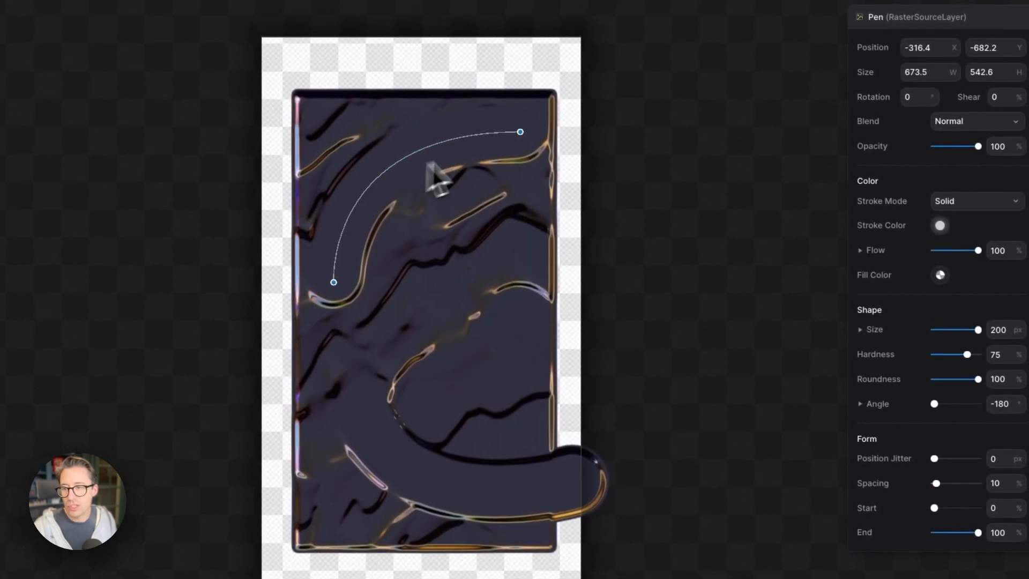
- Reshape the curved brush stroke by dragging its curve handles
{"action": "left_click_drag", "start_coordinate": [519, 132], "coordinate": [515, 155]}
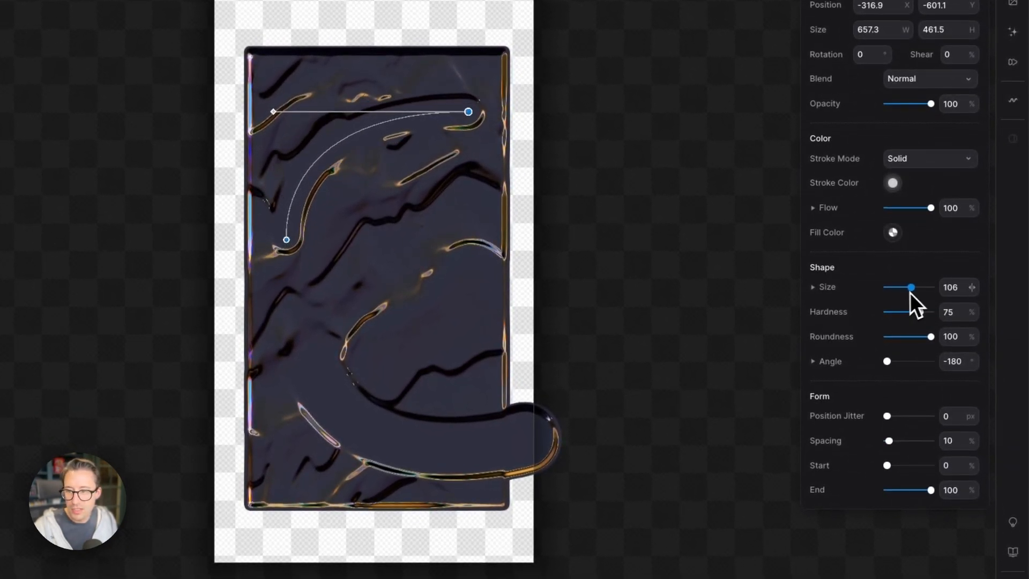
{"action": "left_click_drag", "start_coordinate": [930, 312], "coordinate": [912, 312]}
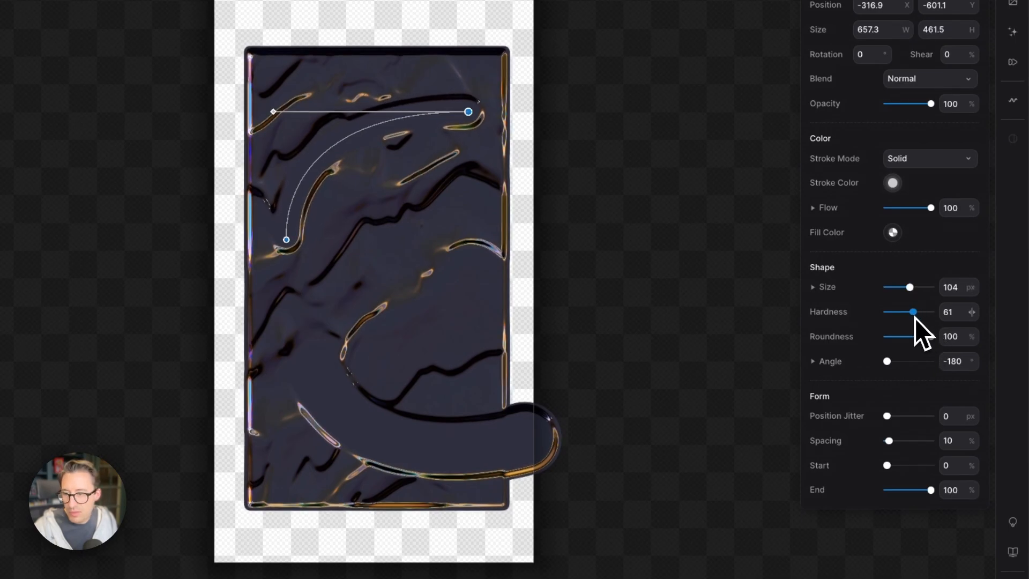
{"action": "left_click_drag", "start_coordinate": [912, 312], "coordinate": [932, 312]}
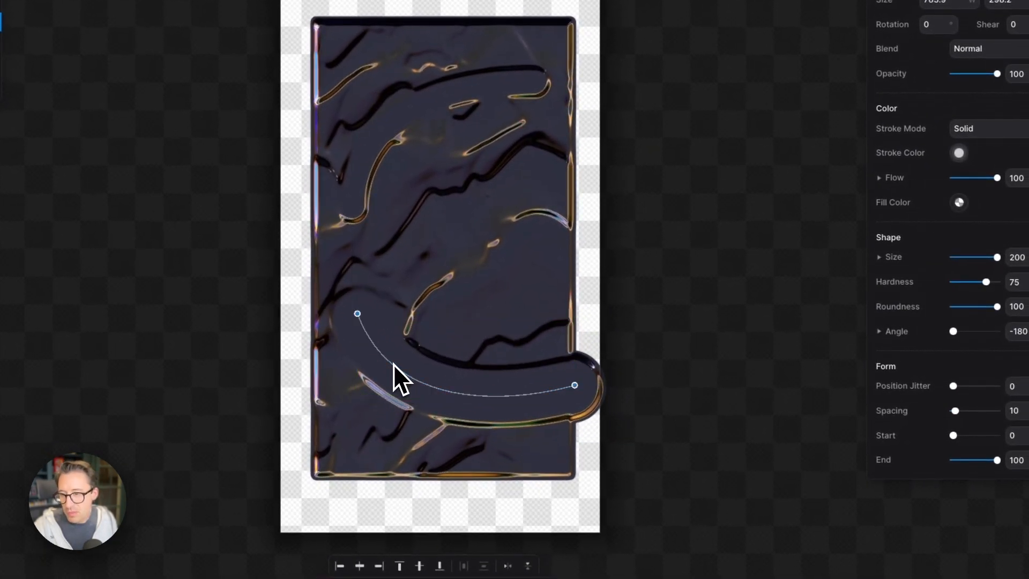
{"action": "left_click_drag", "start_coordinate": [357, 314], "coordinate": [408, 288]}
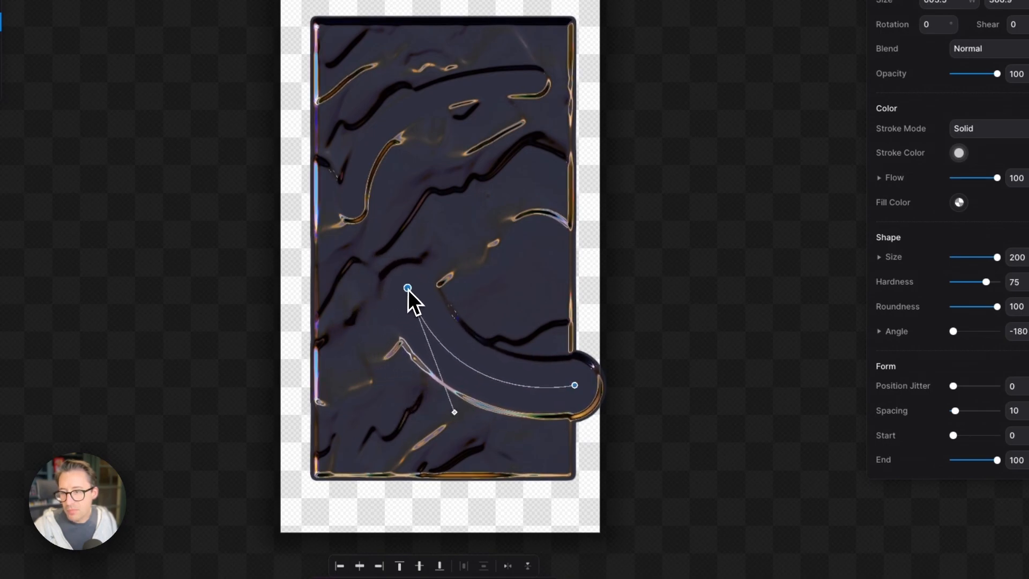
{"action": "left_click_drag", "start_coordinate": [574, 384], "coordinate": [538, 403]}
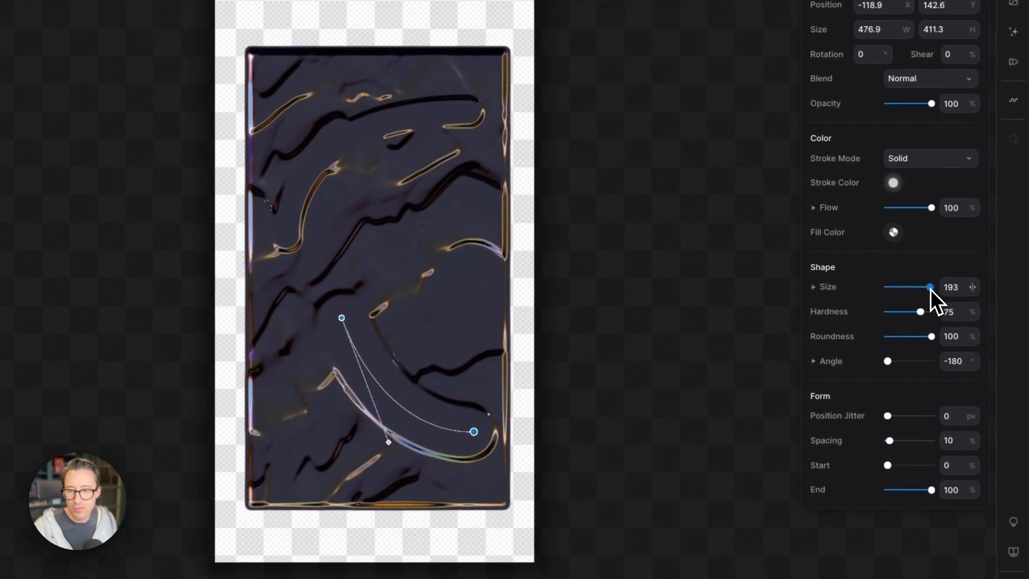
- Lower the stroke Size to 147 and Hardness to 0
{"action": "left_click_drag", "start_coordinate": [930, 287], "coordinate": [920, 287]}
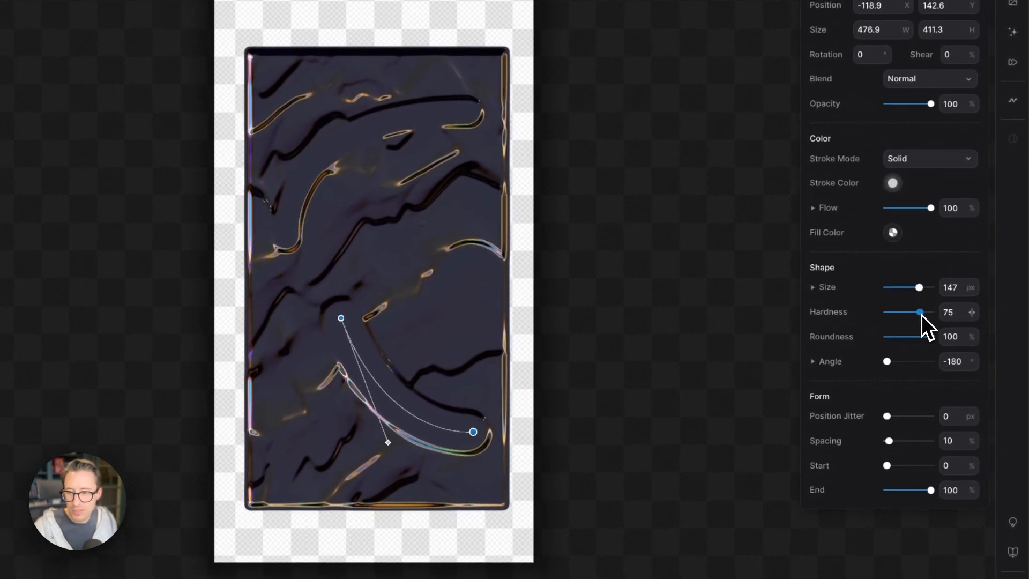
{"action": "left_click_drag", "start_coordinate": [919, 312], "coordinate": [887, 312]}
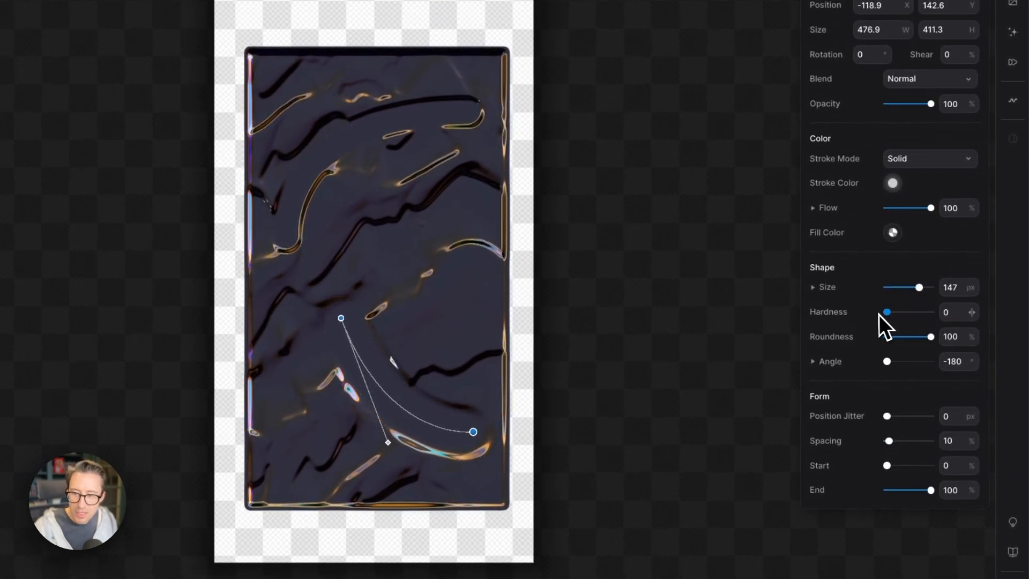
{"action": "left_click_drag", "start_coordinate": [886, 312], "coordinate": [917, 312]}
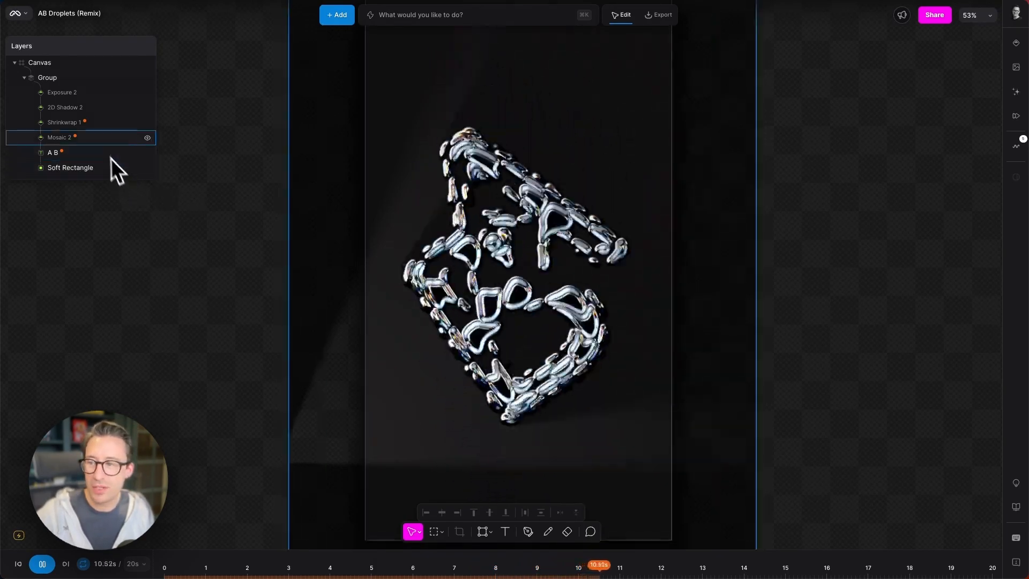
- Hide Exposure 2, 2D Shadow 2 and Shrinkwrap 1, then select Mosaic 2
{"action": "left_click", "coordinate": [71, 168]}
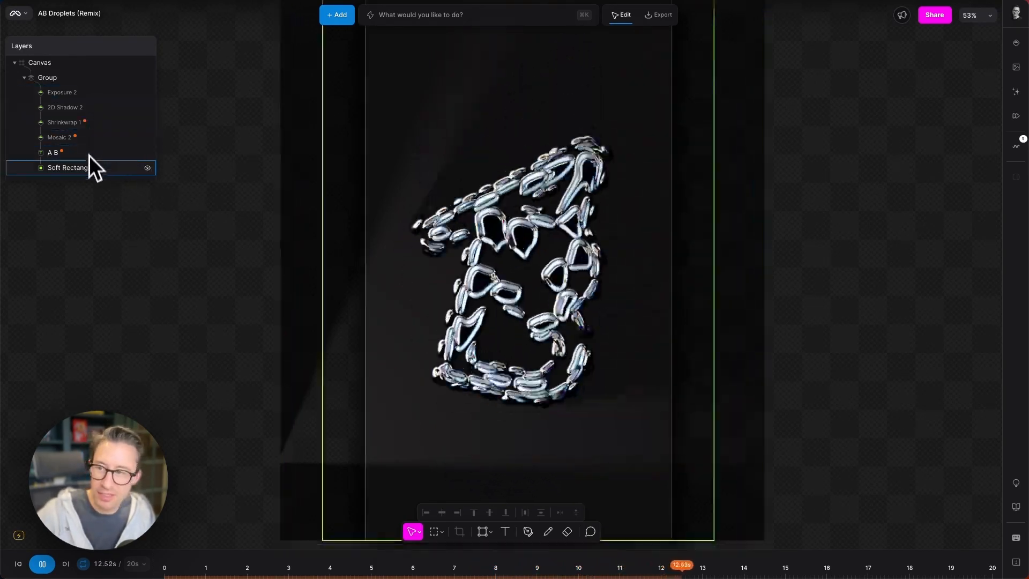
{"action": "left_click", "coordinate": [62, 92]}
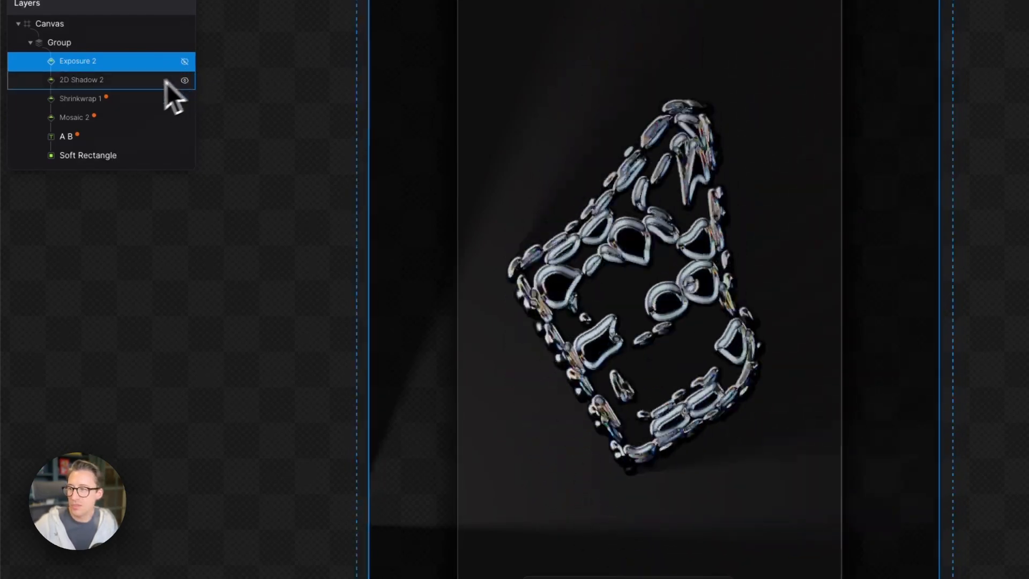
{"action": "left_click", "coordinate": [81, 80]}
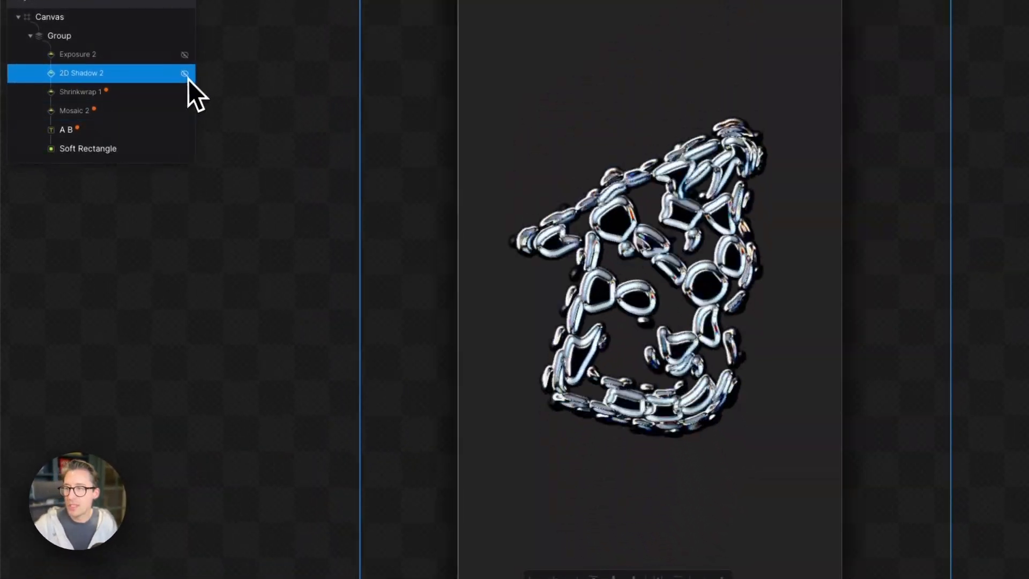
{"action": "left_click", "coordinate": [80, 91]}
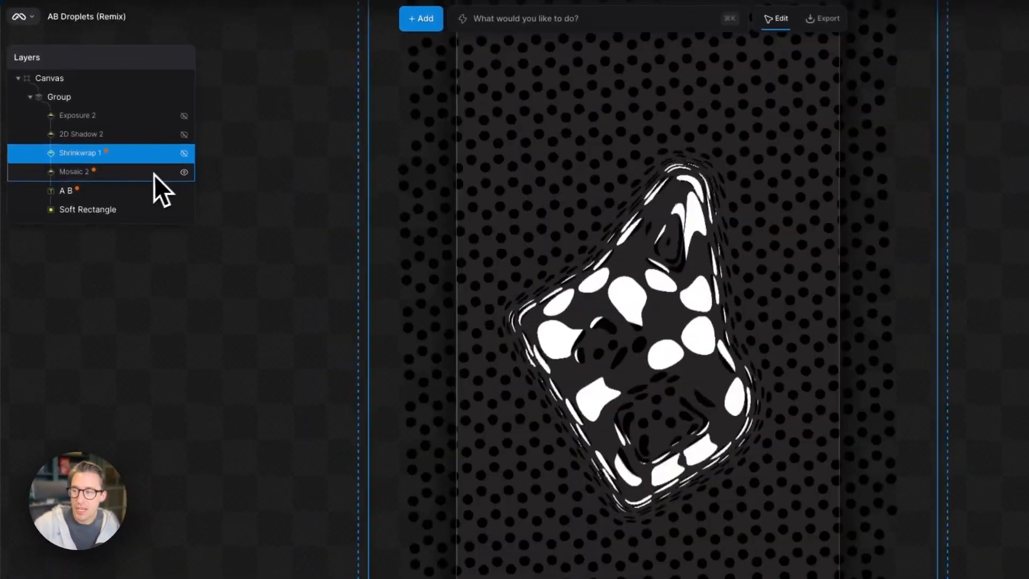
{"action": "left_click", "coordinate": [74, 172]}
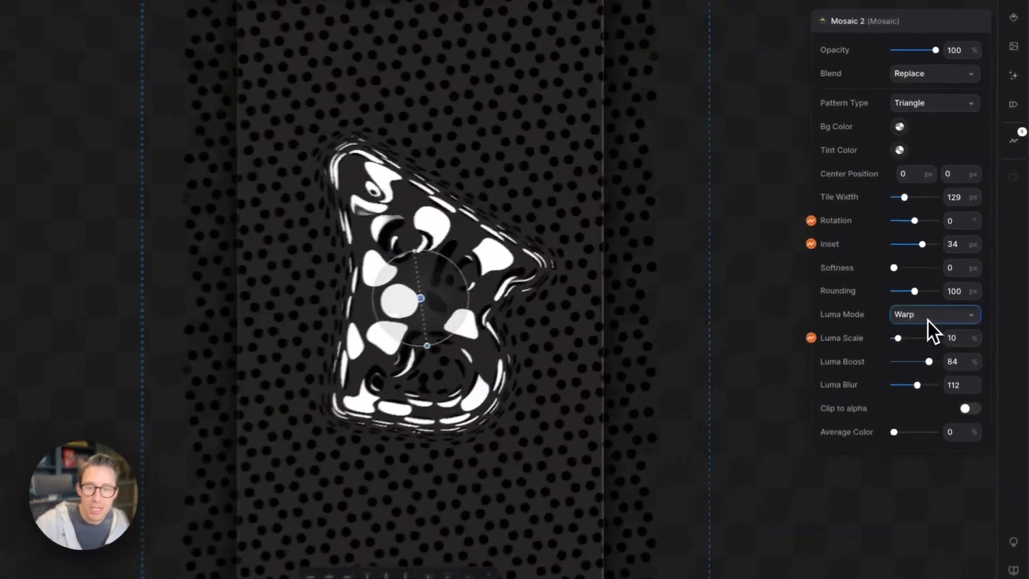
- Turn the mosaic Luma Mode off, switch to Hexagon, and reduce inset and rounding
{"action": "left_click", "coordinate": [934, 315]}
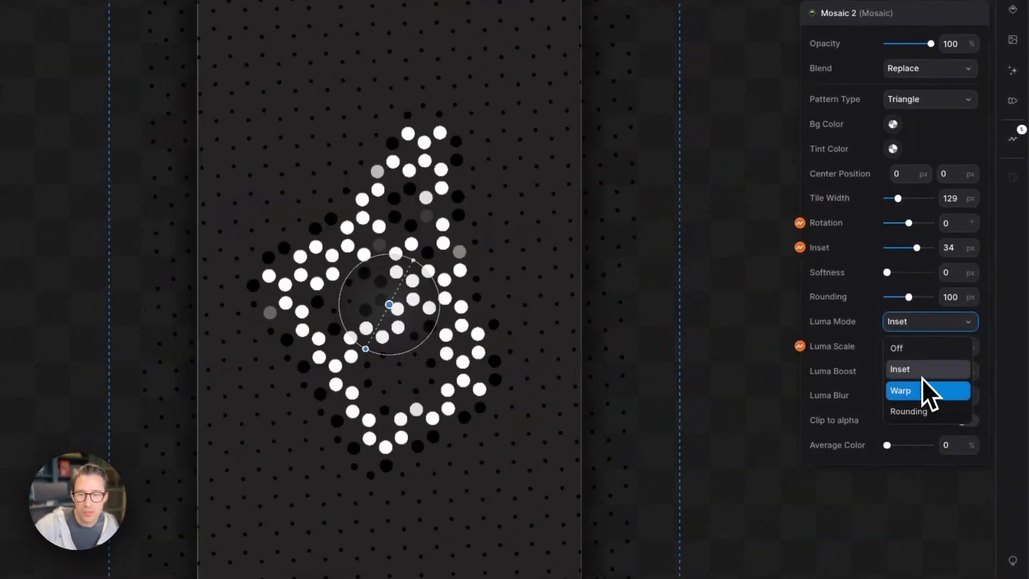
{"action": "left_click", "coordinate": [896, 348]}
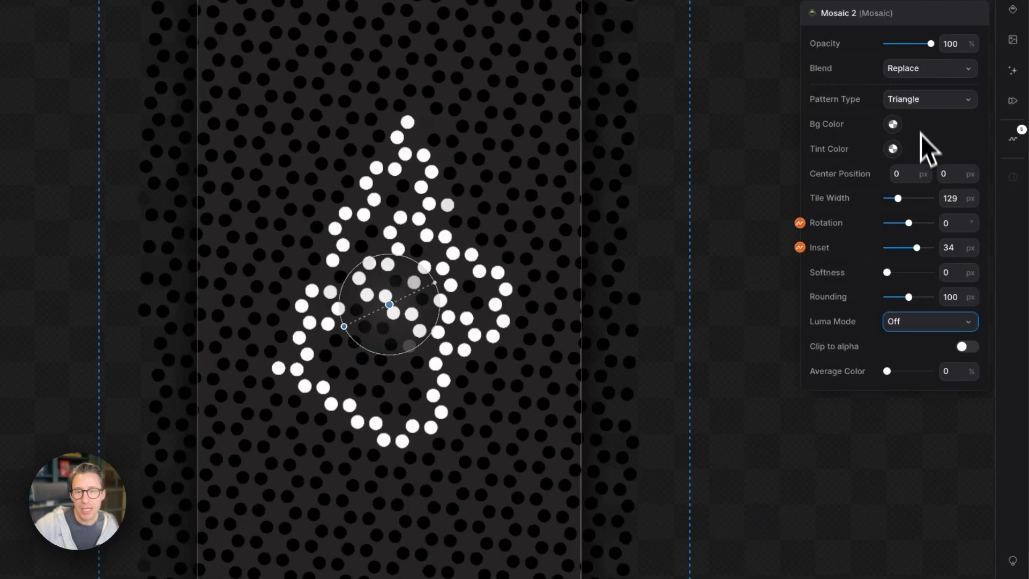
{"action": "left_click", "coordinate": [930, 99]}
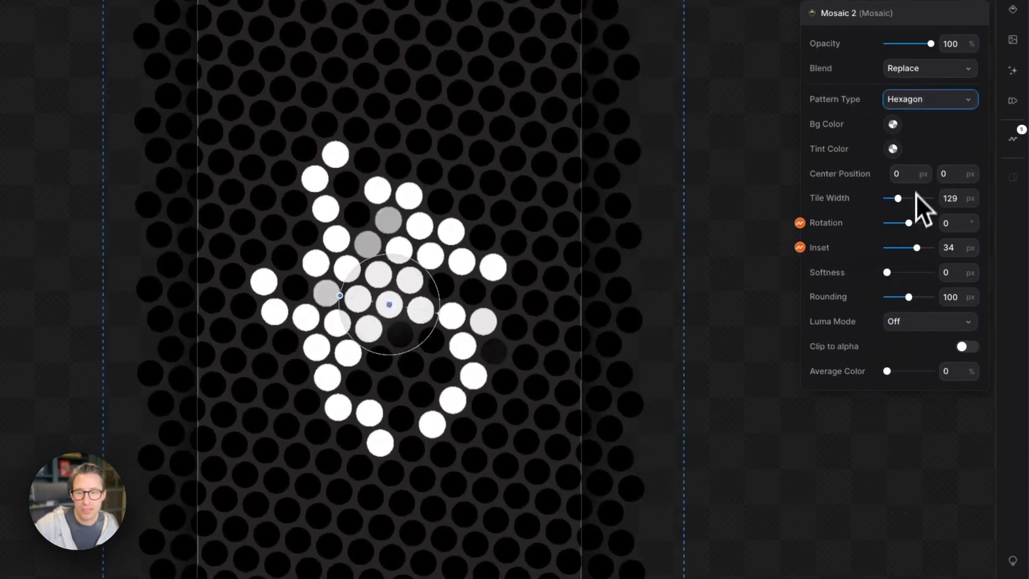
{"action": "left_click_drag", "start_coordinate": [918, 248], "coordinate": [894, 248]}
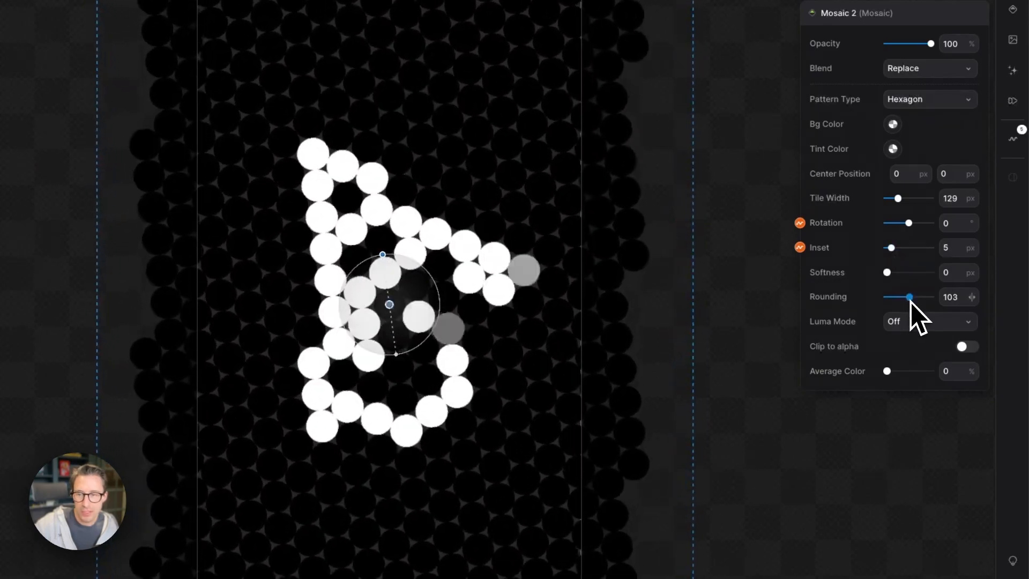
{"action": "left_click_drag", "start_coordinate": [909, 297], "coordinate": [891, 297]}
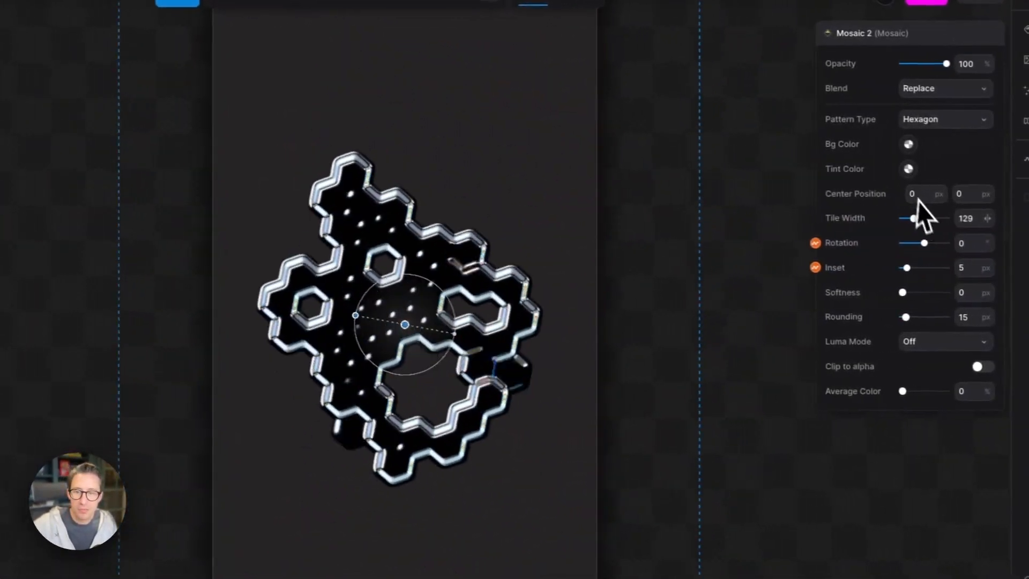
- Set tile width to 138 px and return to Triangle pattern with rounding 75
{"action": "left_click_drag", "start_coordinate": [912, 218], "coordinate": [924, 216]}
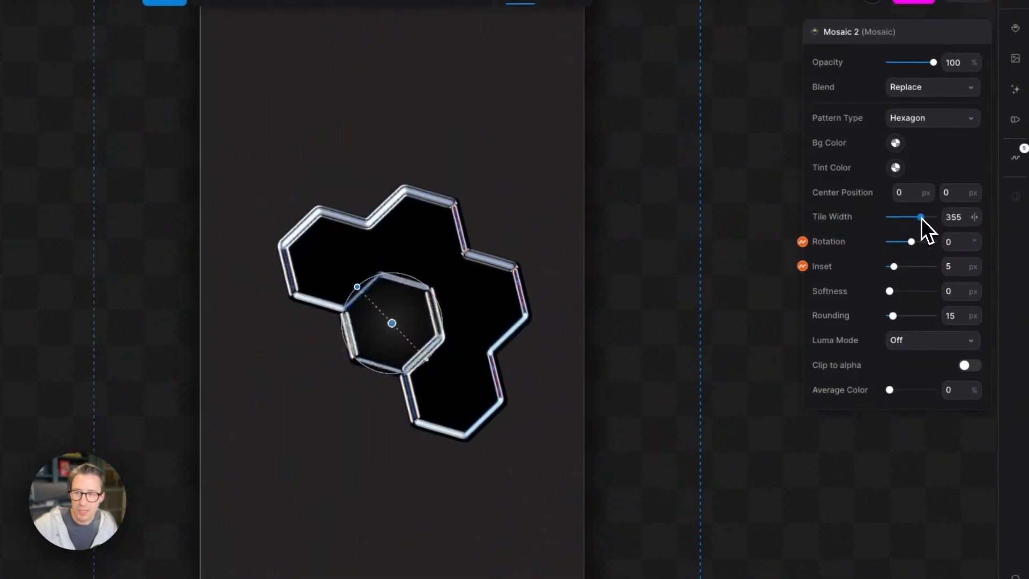
{"action": "left_click_drag", "start_coordinate": [924, 216], "coordinate": [894, 216]}
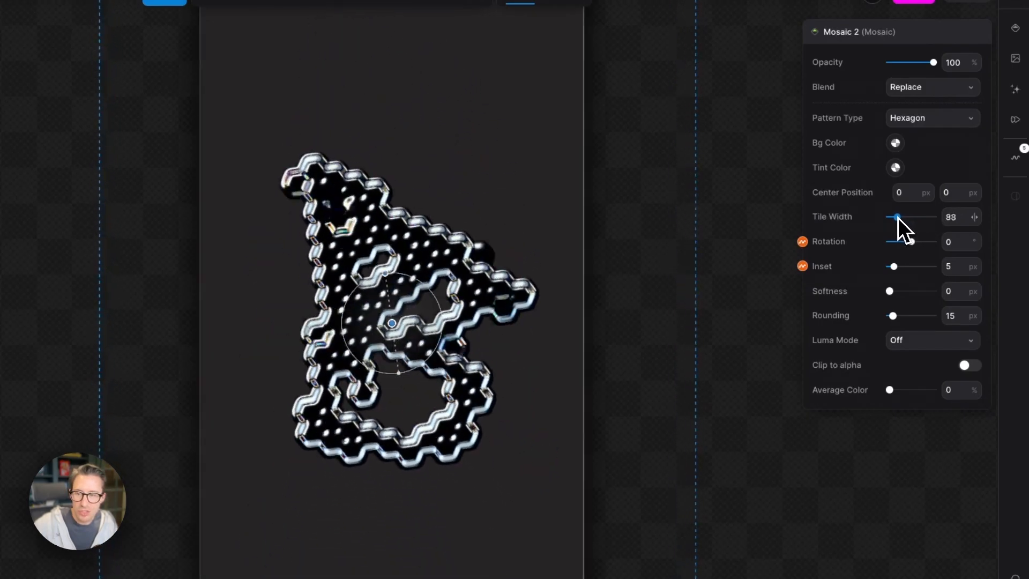
{"action": "left_click_drag", "start_coordinate": [898, 217], "coordinate": [904, 217]}
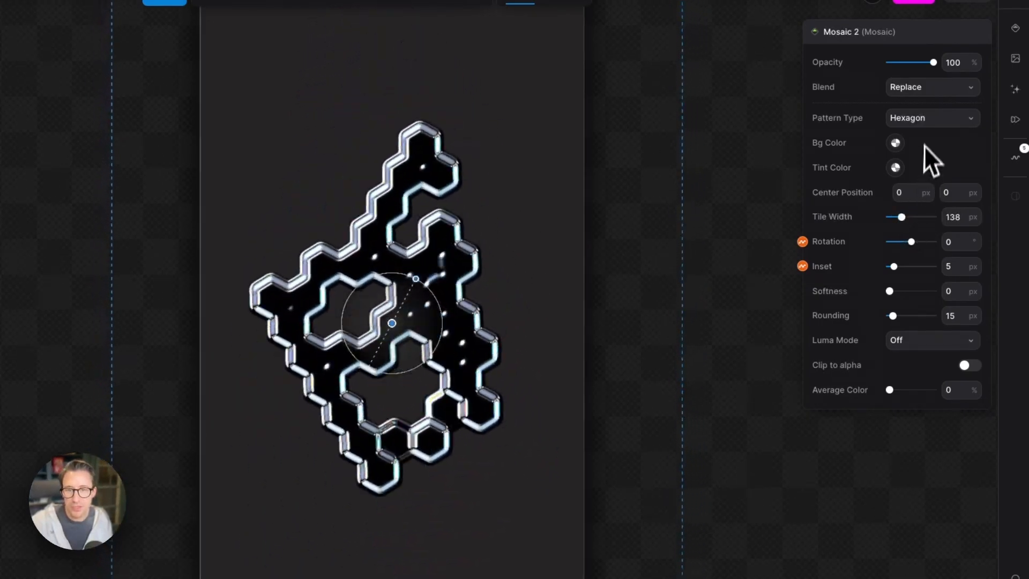
{"action": "left_click", "coordinate": [932, 117]}
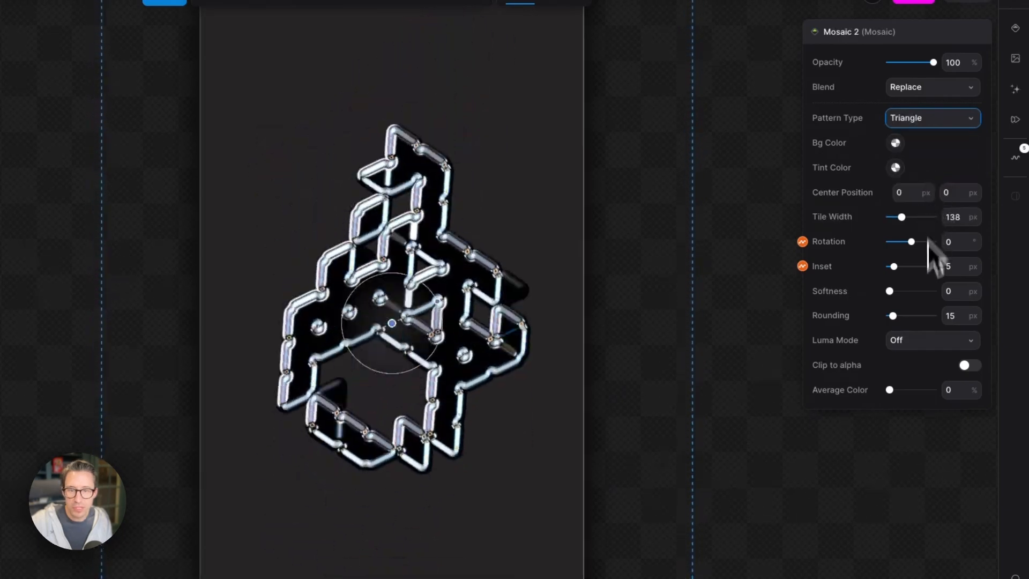
{"action": "left_click_drag", "start_coordinate": [892, 316], "coordinate": [906, 316]}
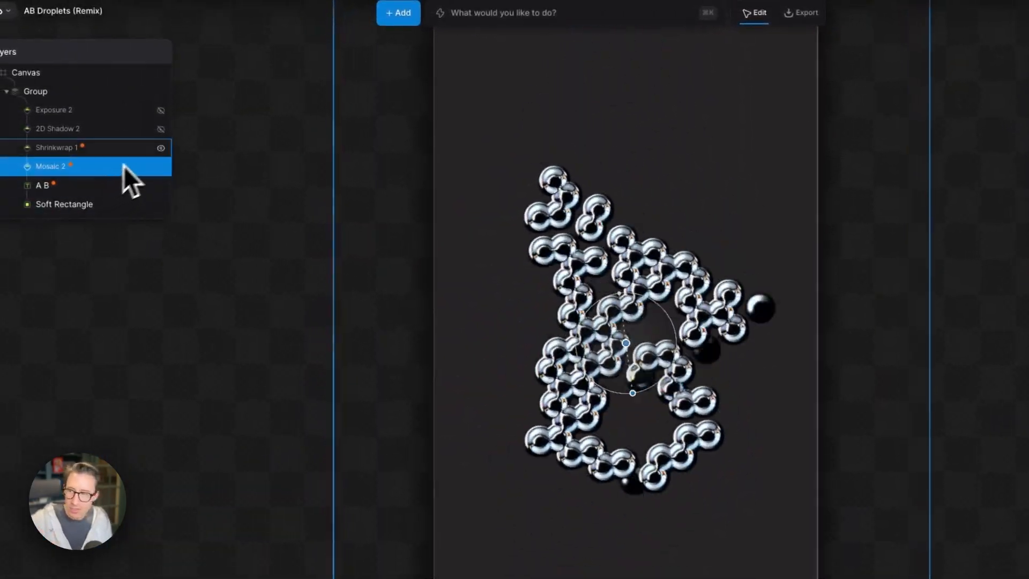
{"action": "left_click", "coordinate": [160, 147]}
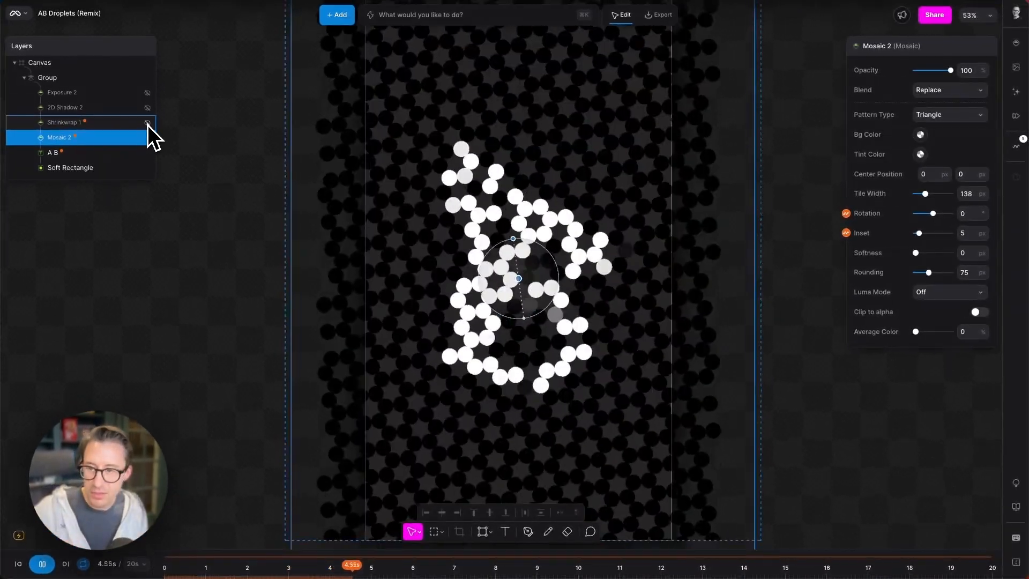
- Hide Mosaic 2, inspect the A B layer's Motion Effects, and show 2D Shadow 2 again
{"action": "left_click", "coordinate": [950, 115]}
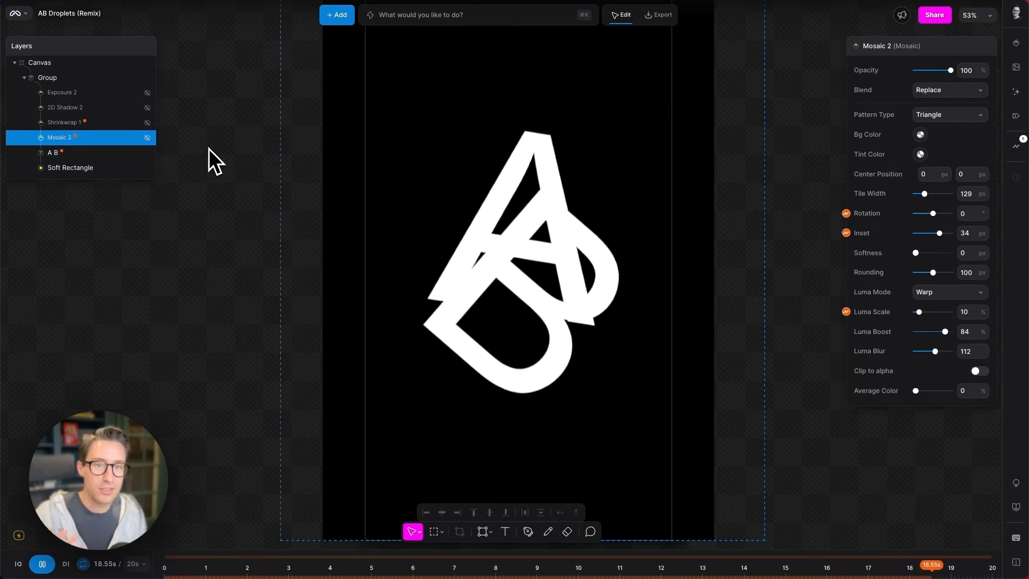
{"action": "left_click", "coordinate": [53, 152]}
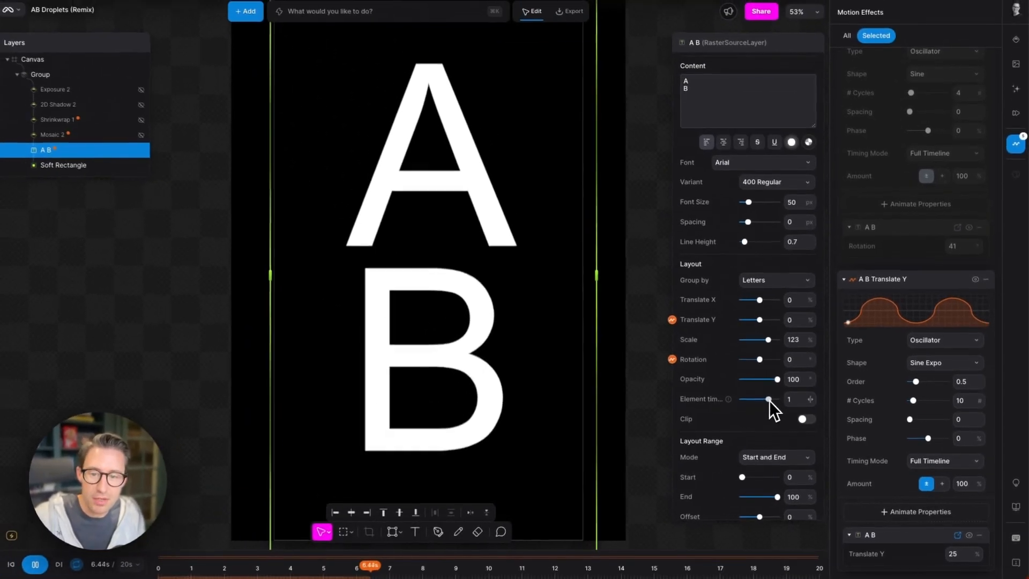
{"action": "left_click_drag", "start_coordinate": [771, 399], "coordinate": [768, 399]}
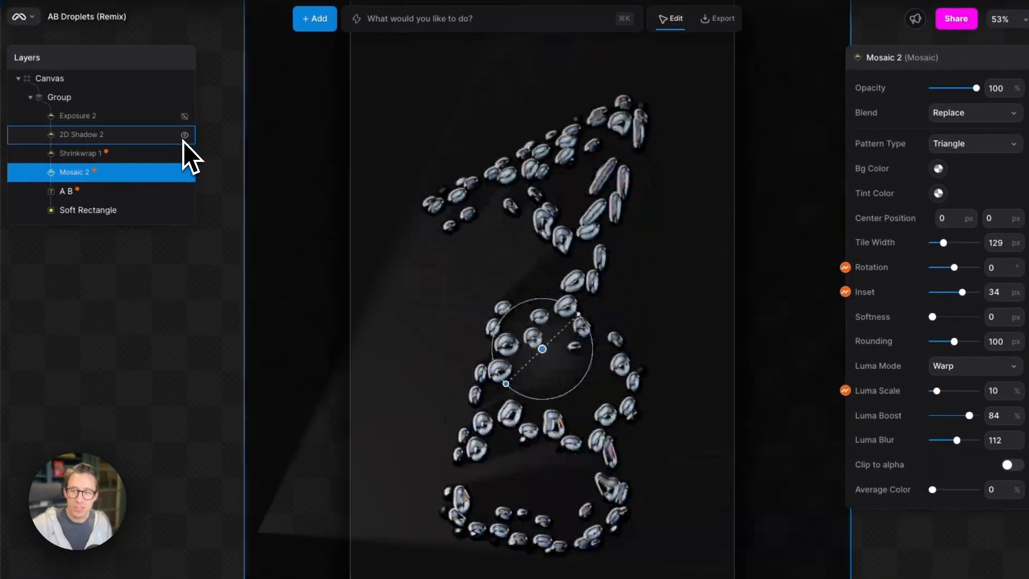
{"action": "left_click", "coordinate": [184, 135]}
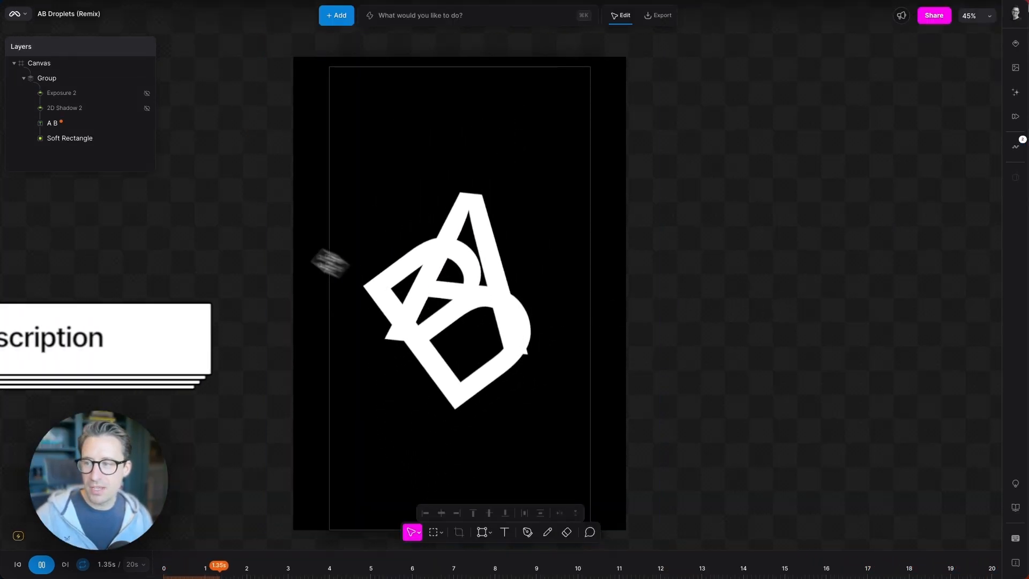
- Select the A B layer, preview Add noise and Outline, then add Mosaic
{"action": "left_click", "coordinate": [52, 123]}
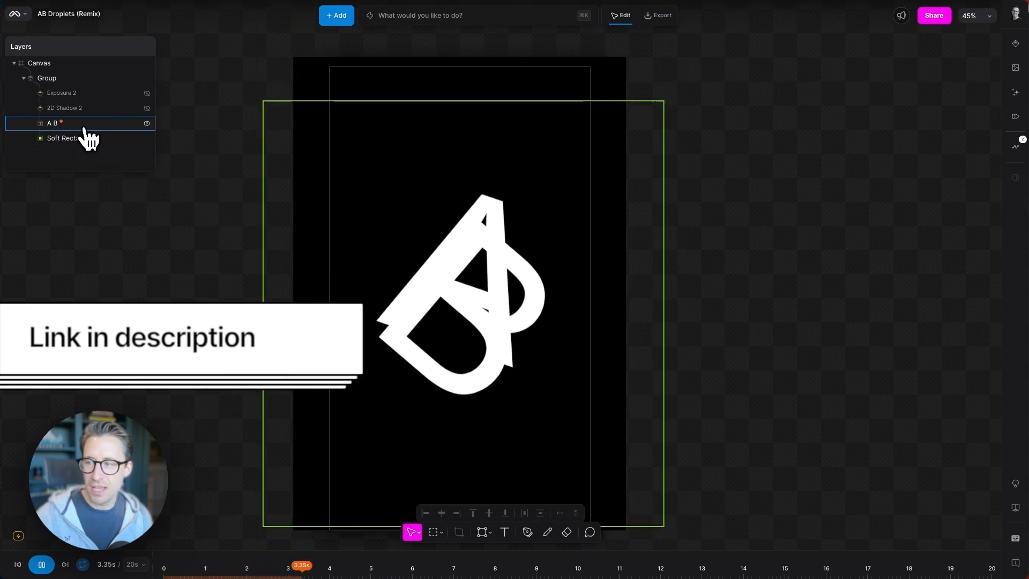
{"action": "left_click", "coordinate": [54, 123]}
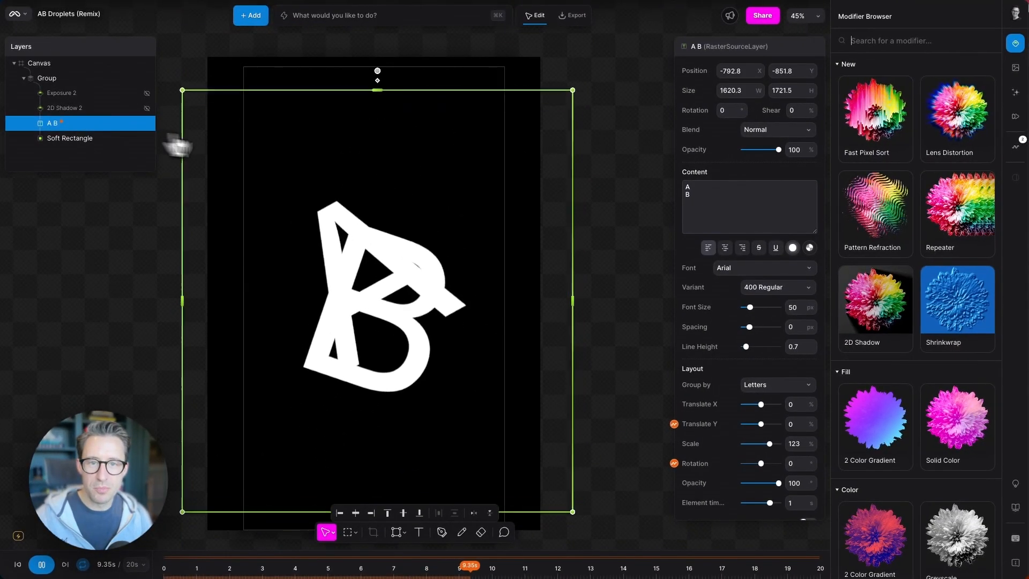
{"action": "left_click", "coordinate": [957, 206]}
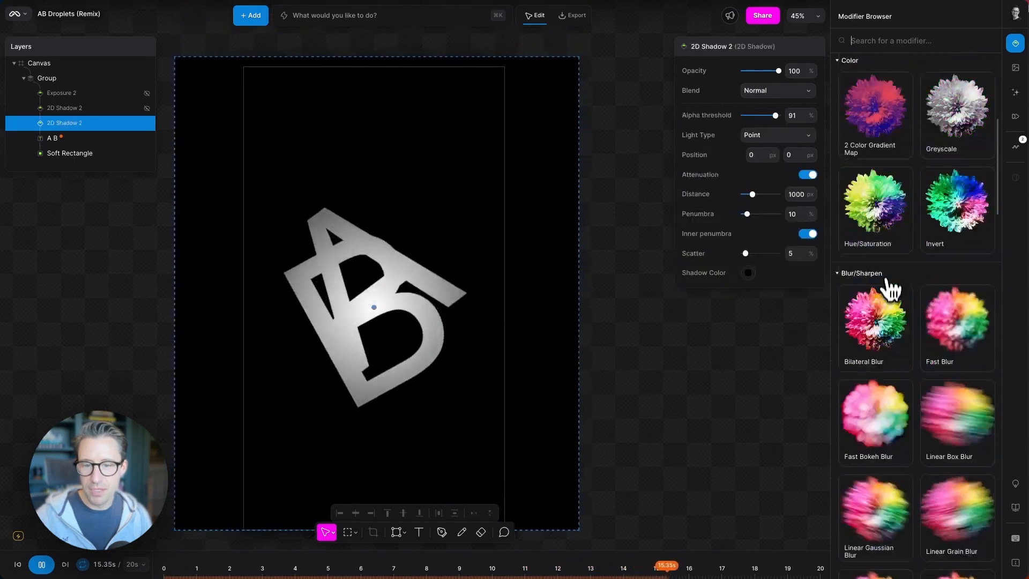
{"action": "left_click", "coordinate": [876, 293]}
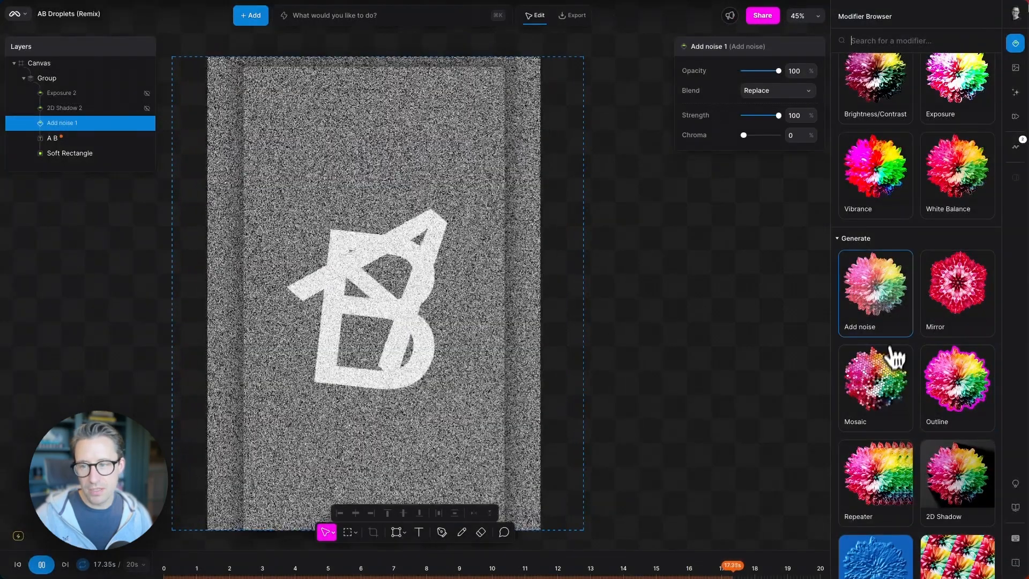
{"action": "left_click", "coordinate": [957, 387]}
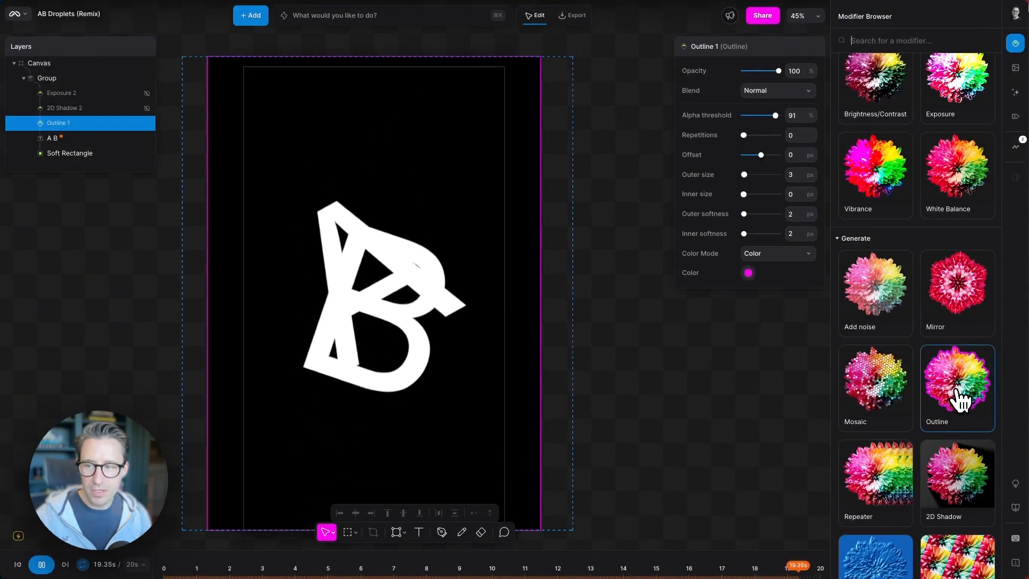
{"action": "left_click", "coordinate": [875, 388]}
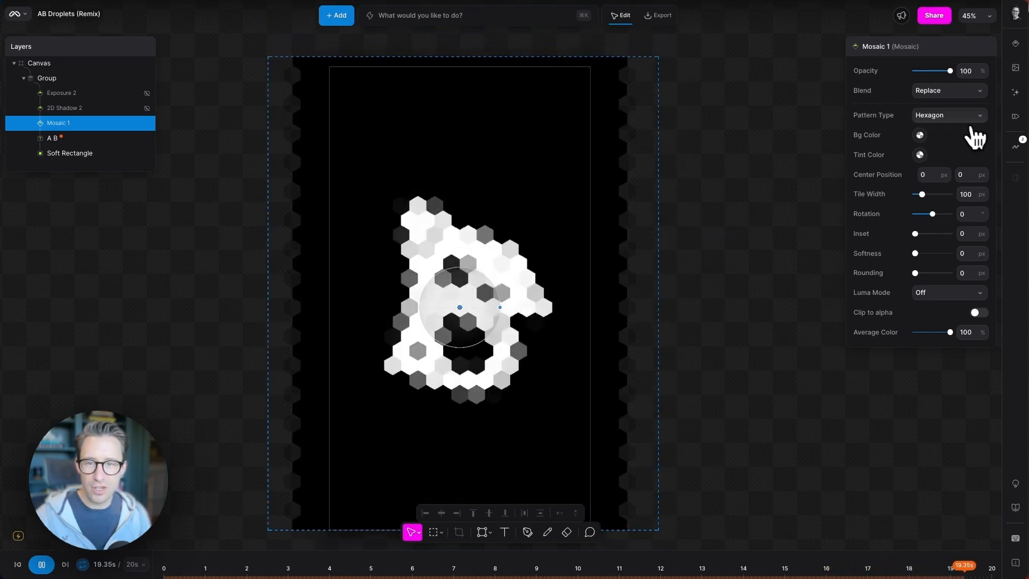
- Set Mosaic tiles to Triangle with Rounding 100, Tile Width 131 and Inset 29
{"action": "left_click", "coordinate": [949, 115]}
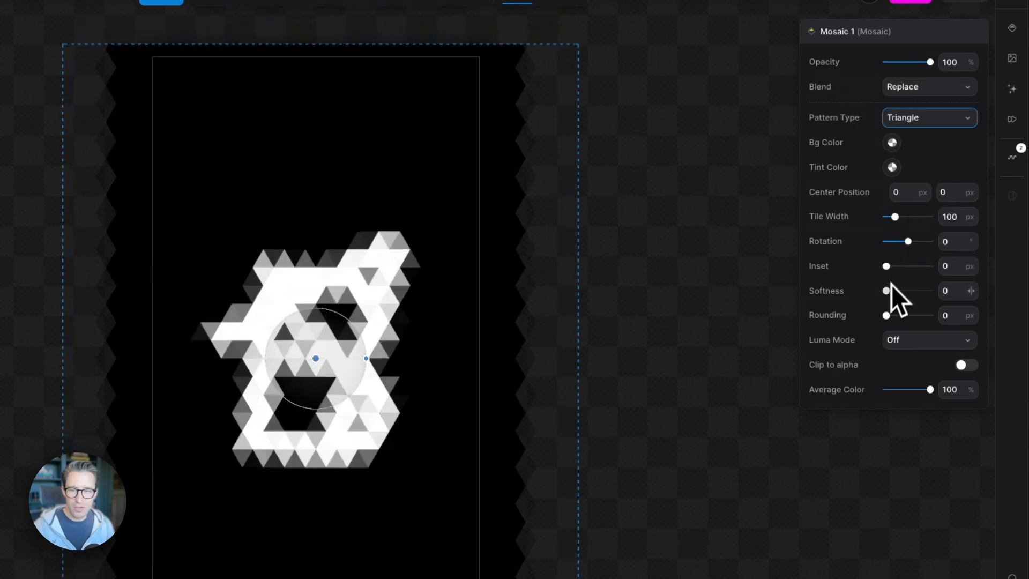
{"action": "left_click_drag", "start_coordinate": [886, 316], "coordinate": [909, 315]}
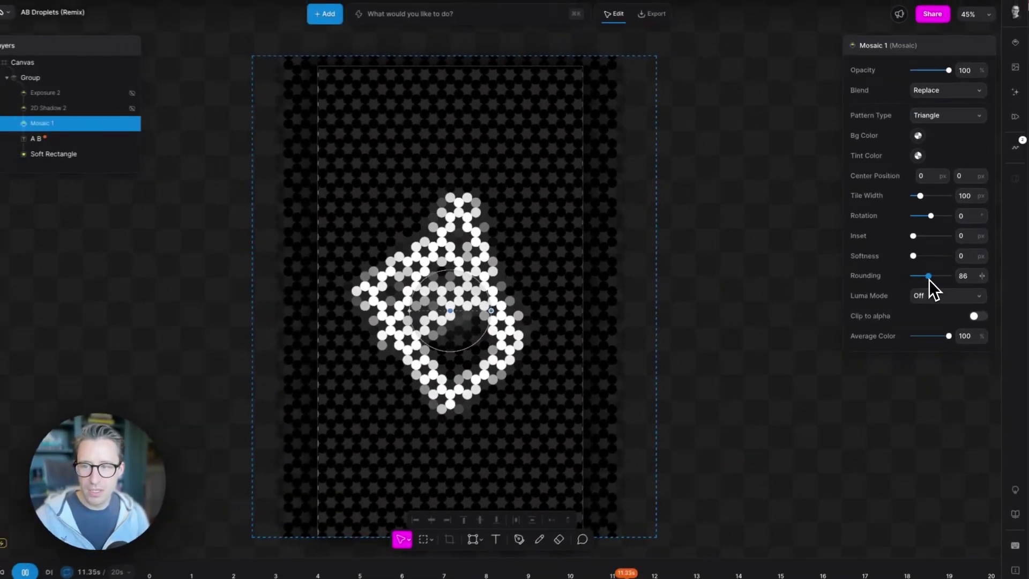
{"action": "left_click_drag", "start_coordinate": [927, 275], "coordinate": [926, 274]}
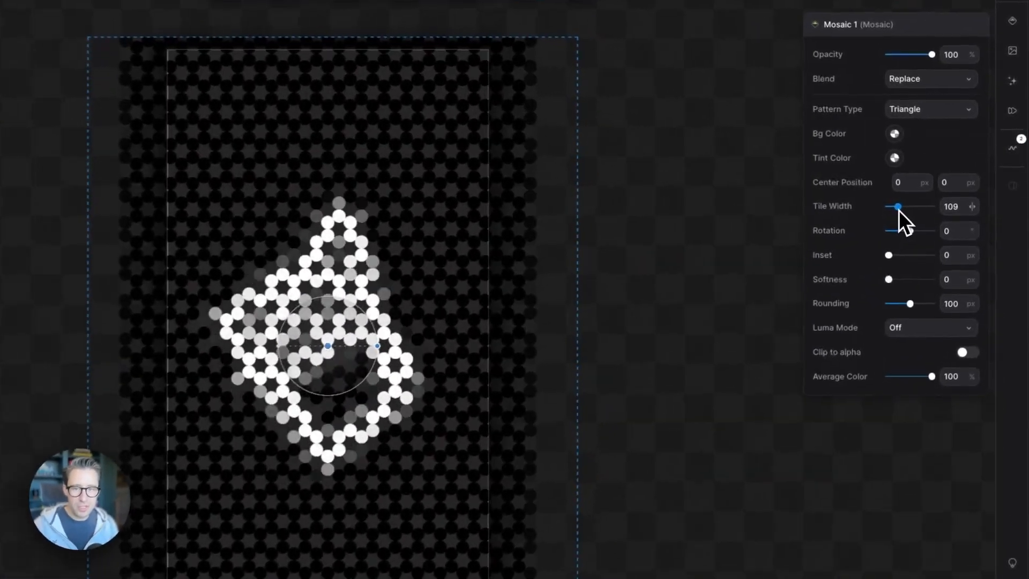
{"action": "left_click_drag", "start_coordinate": [898, 206], "coordinate": [909, 207]}
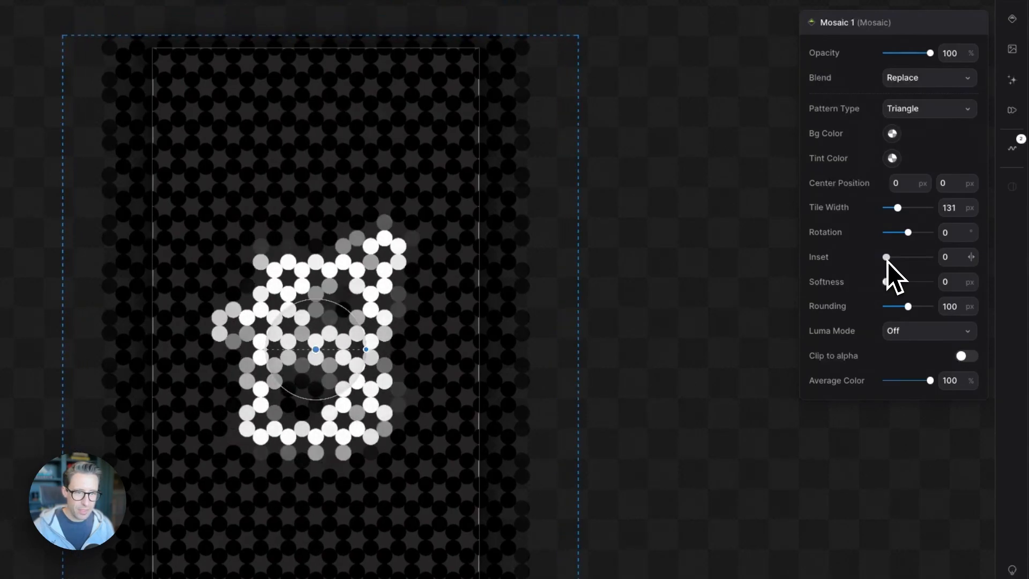
{"action": "left_click_drag", "start_coordinate": [888, 257], "coordinate": [898, 257]}
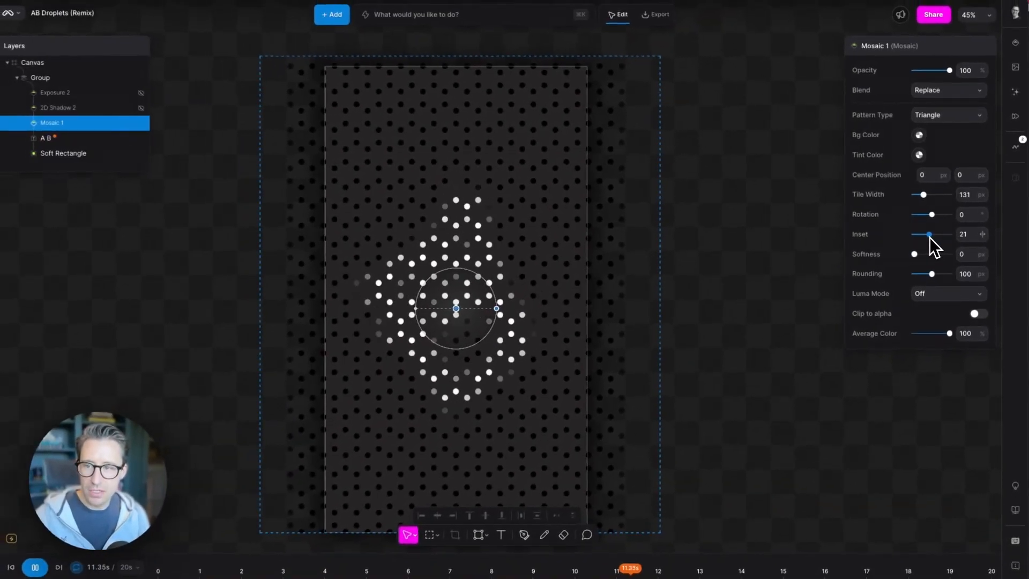
{"action": "left_click_drag", "start_coordinate": [927, 233], "coordinate": [933, 233]}
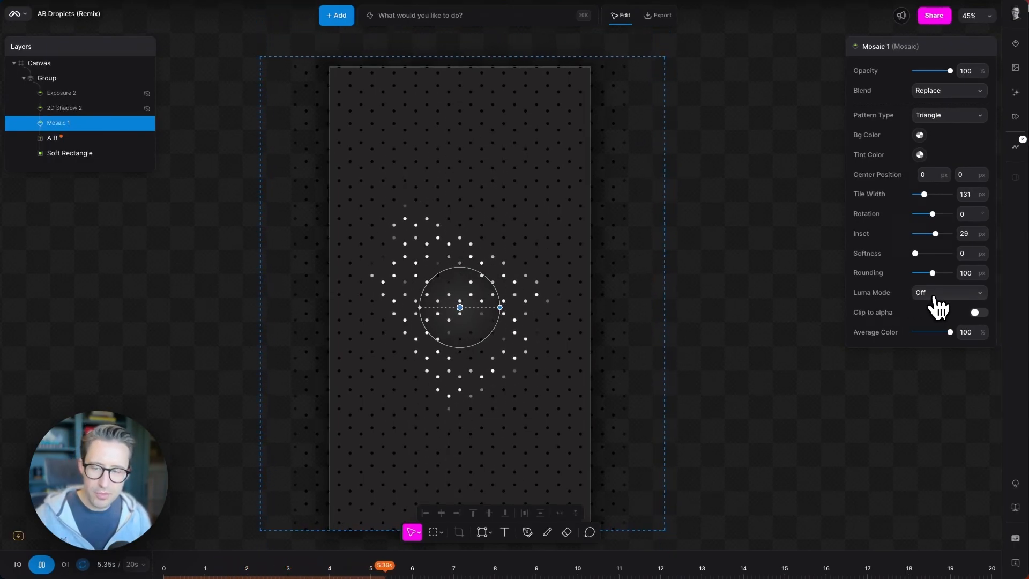
- Switch Mosaic Luma Mode to Warp and drag Average Color down to 0
{"action": "left_click", "coordinate": [949, 293]}
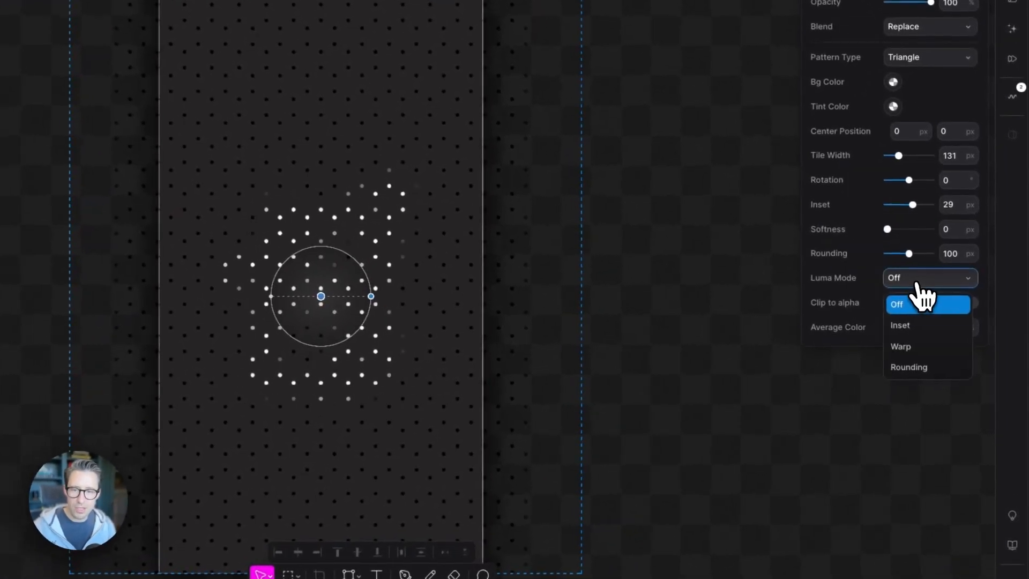
{"action": "left_click", "coordinate": [900, 347]}
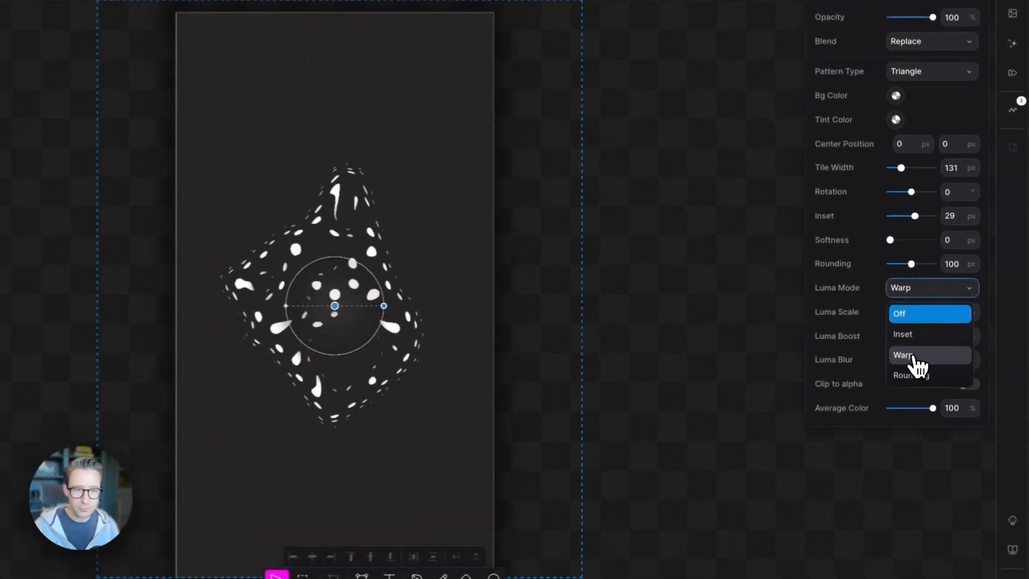
{"action": "left_click", "coordinate": [902, 355]}
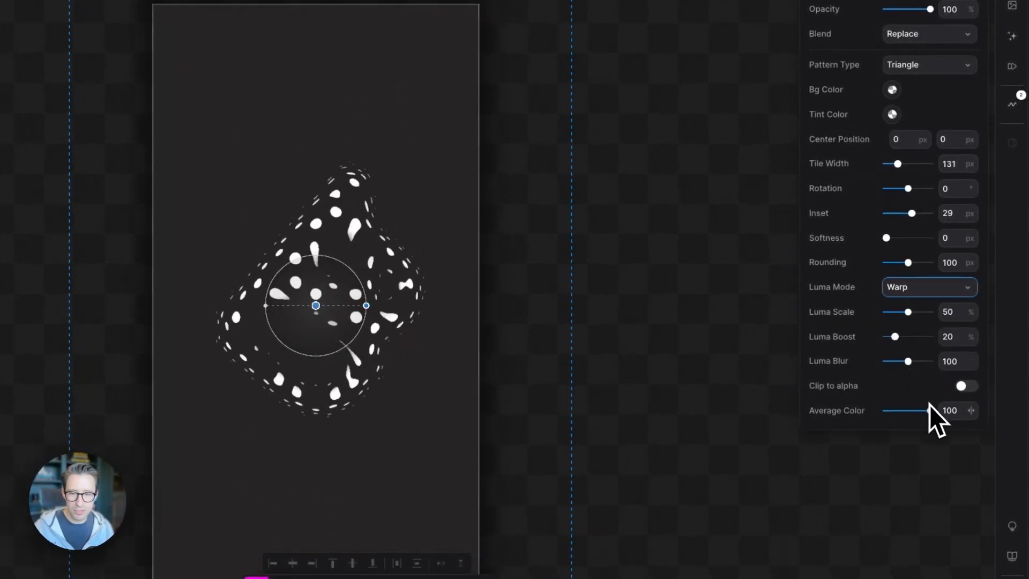
{"action": "left_click_drag", "start_coordinate": [926, 410], "coordinate": [886, 410]}
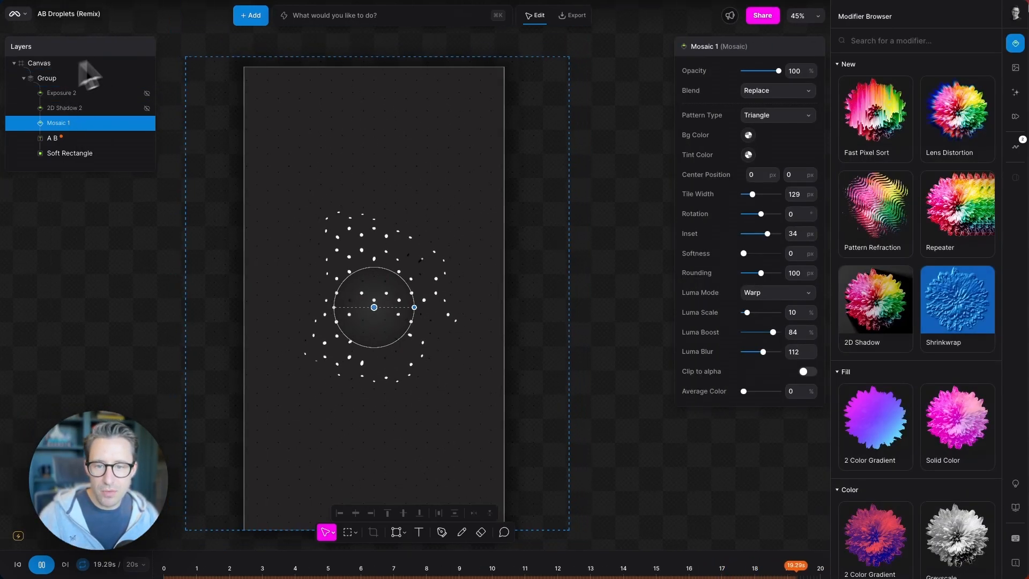
- Add a Shrinkwrap effect using Chromium Metal material and Clip to Relief alpha type
{"action": "left_click", "coordinate": [957, 299]}
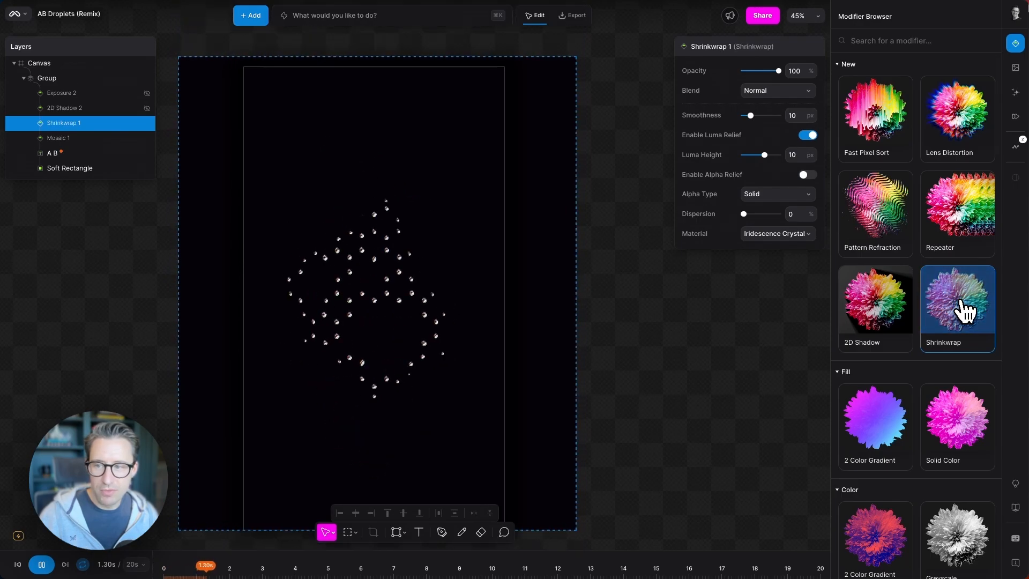
{"action": "left_click", "coordinate": [205, 565]}
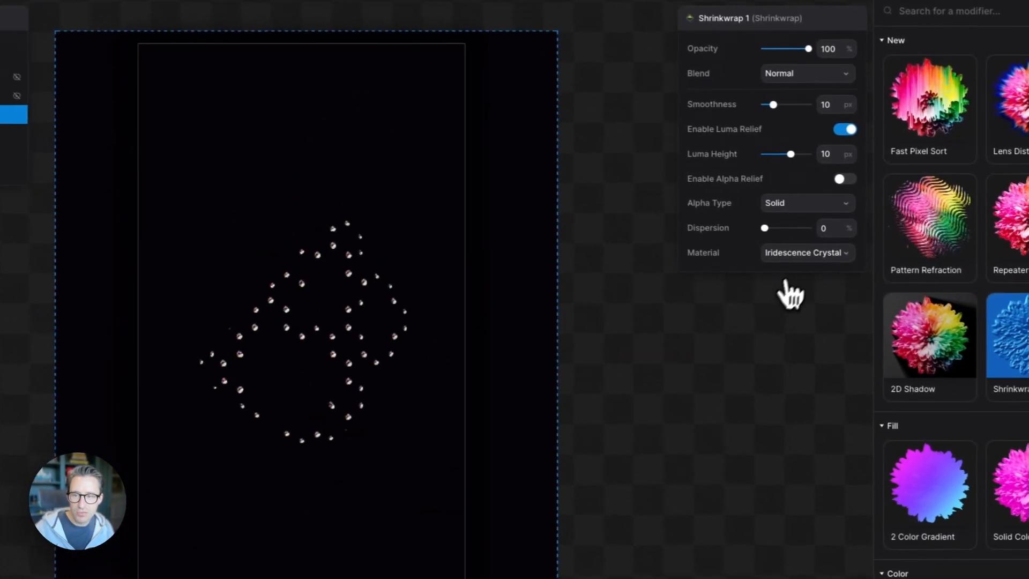
{"action": "left_click", "coordinate": [806, 253]}
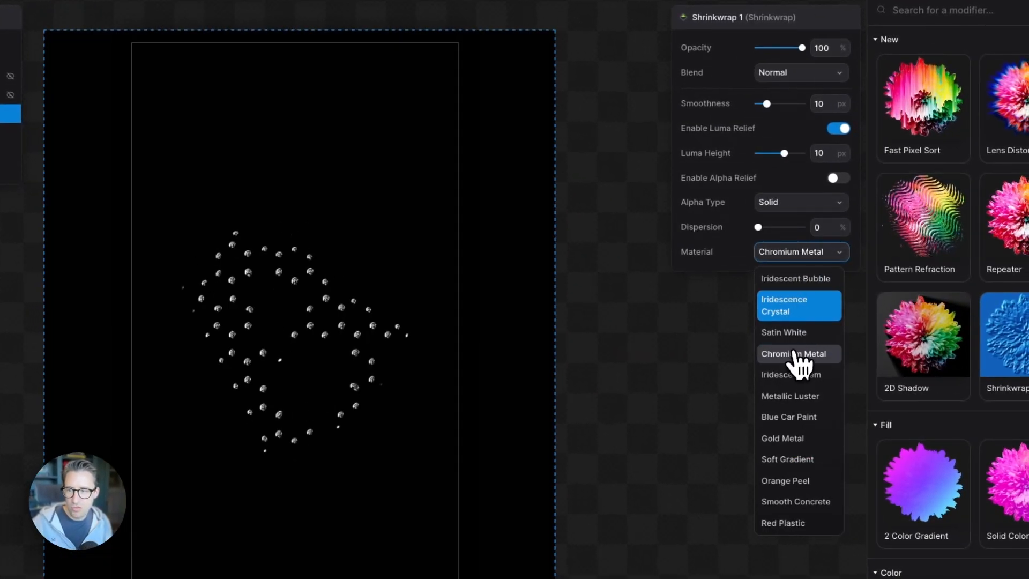
{"action": "left_click", "coordinate": [796, 353]}
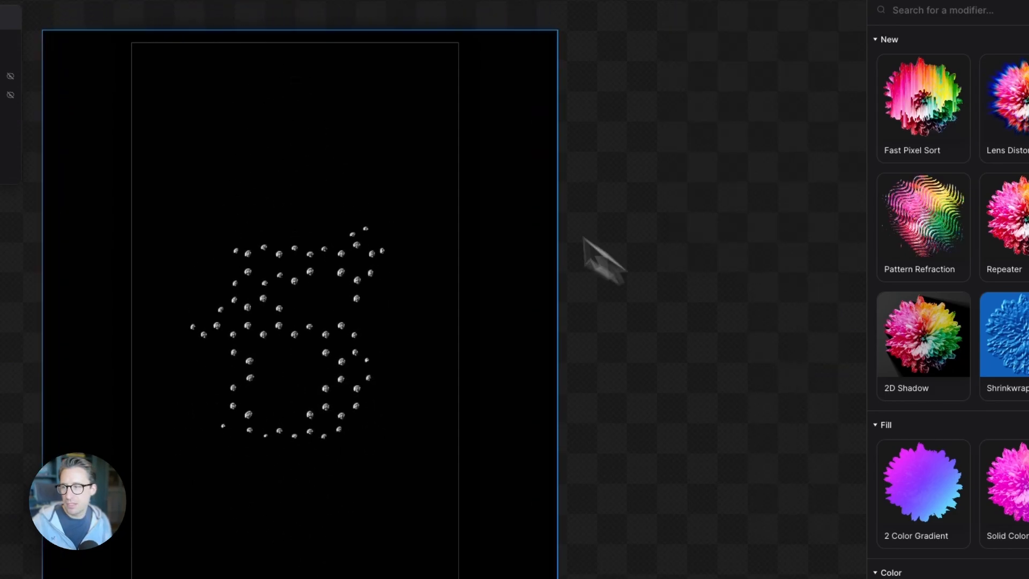
{"action": "left_click", "coordinate": [1009, 335]}
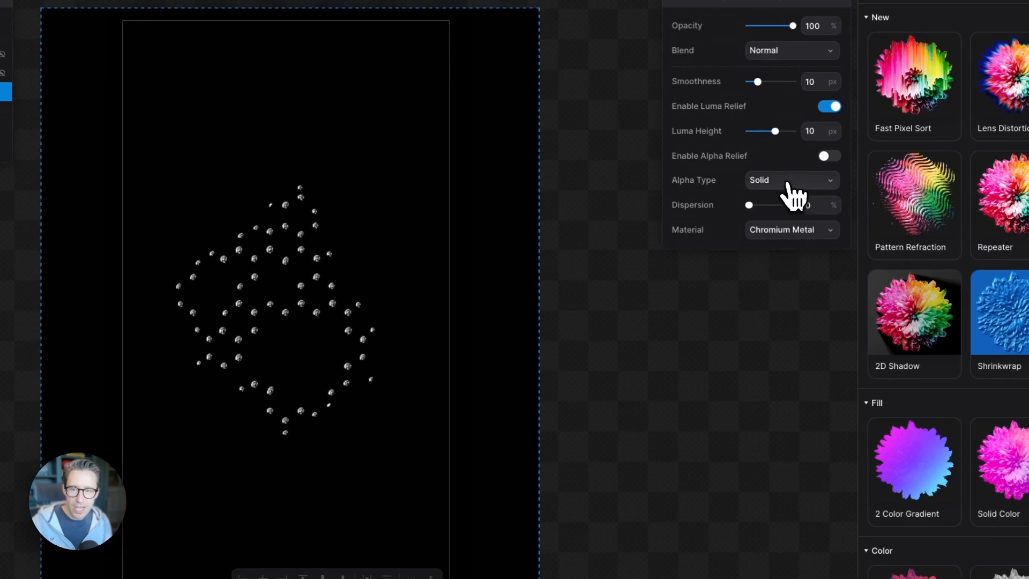
{"action": "left_click", "coordinate": [792, 180]}
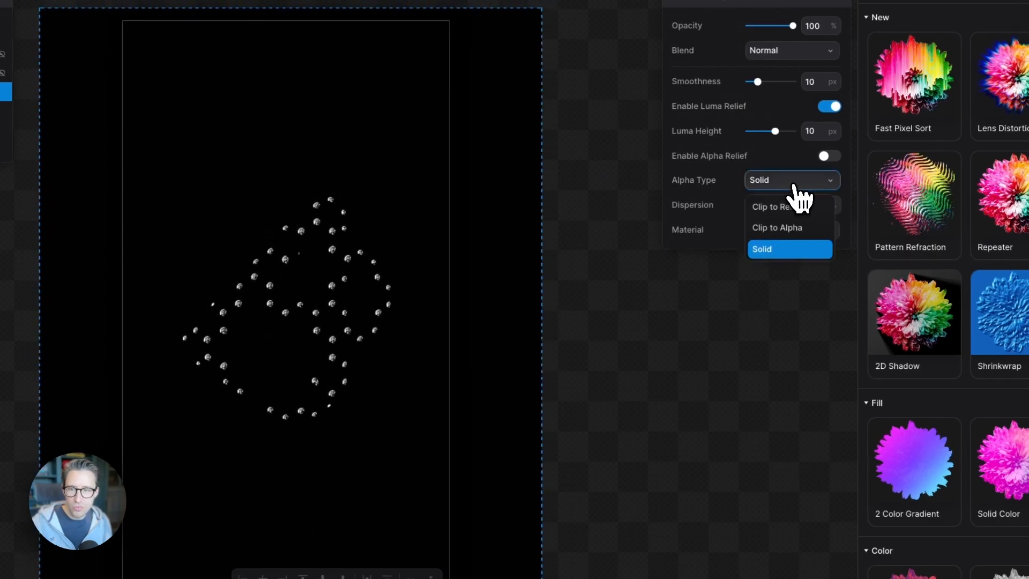
{"action": "left_click", "coordinate": [777, 206]}
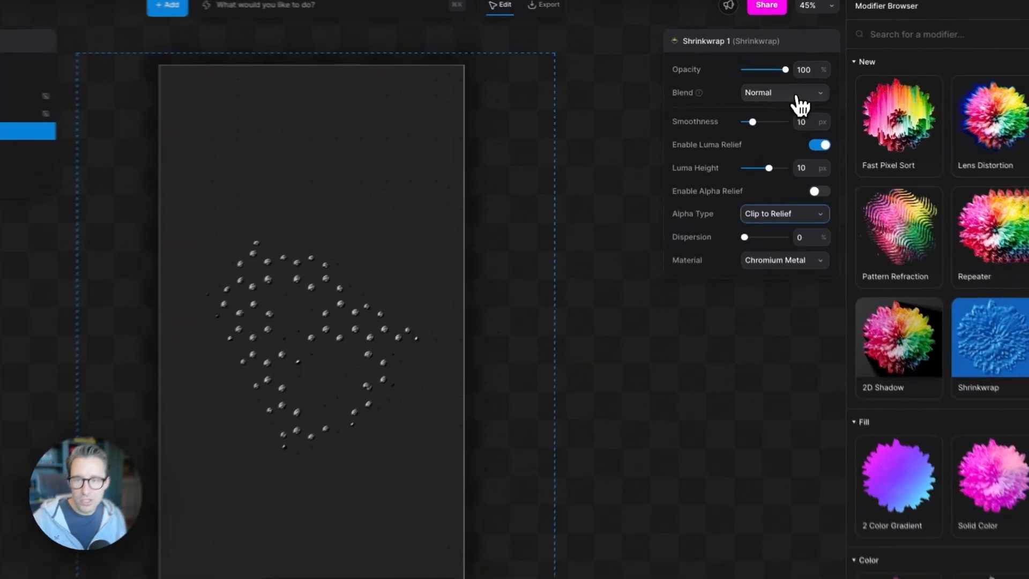
{"action": "left_click", "coordinate": [784, 92]}
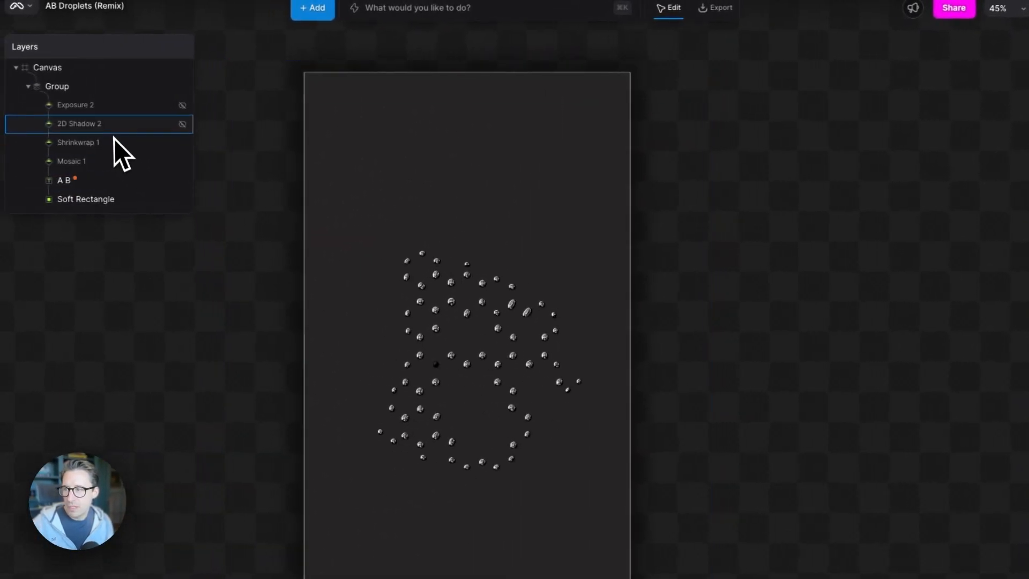
- Give Shrinkwrap Replace blend, smoothing 25, height 50 and high dispersion
{"action": "left_click", "coordinate": [183, 124]}
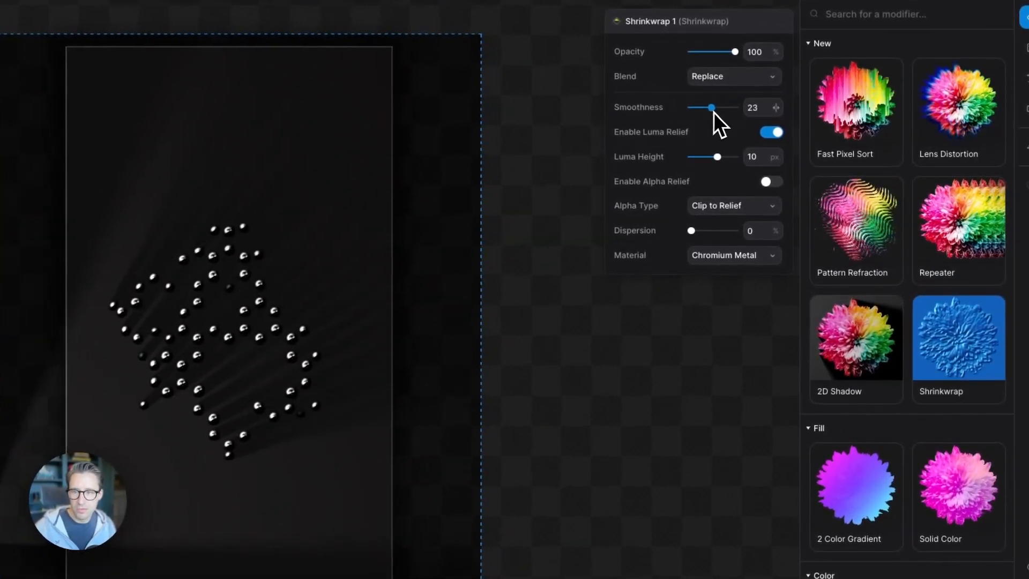
{"action": "left_click_drag", "start_coordinate": [713, 107], "coordinate": [714, 107]}
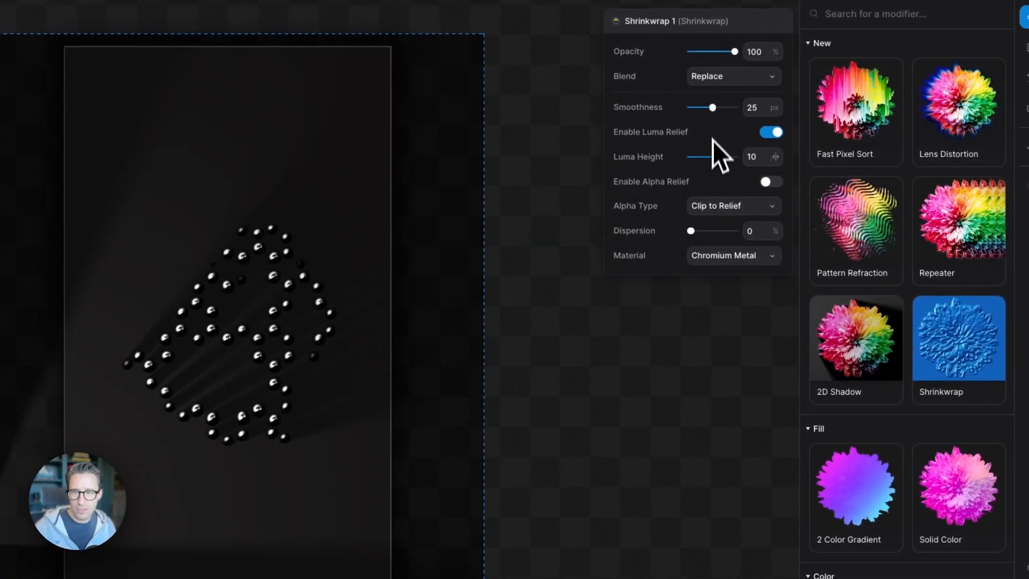
{"action": "left_click_drag", "start_coordinate": [715, 156], "coordinate": [714, 156]}
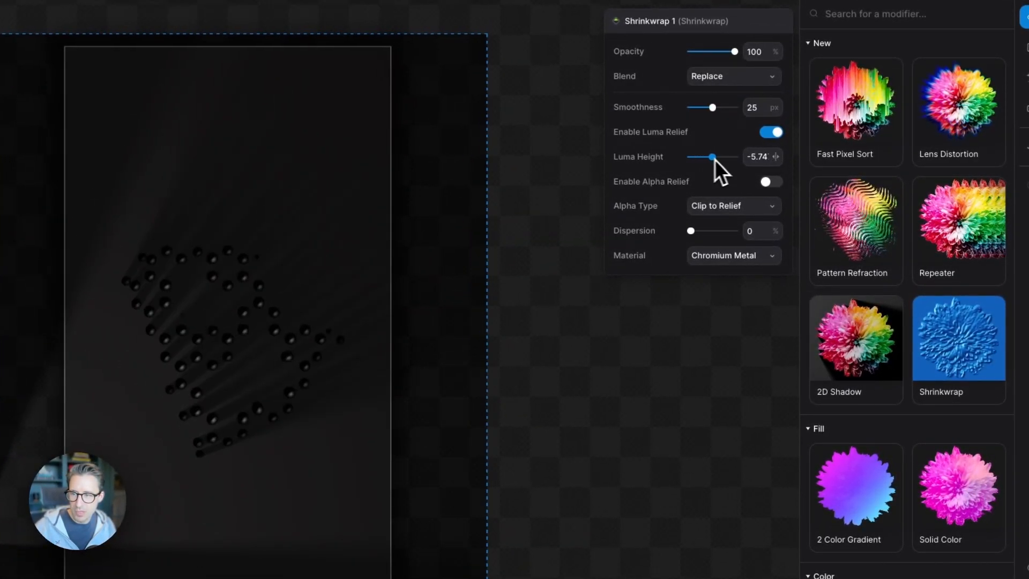
{"action": "left_click_drag", "start_coordinate": [713, 155], "coordinate": [735, 156]}
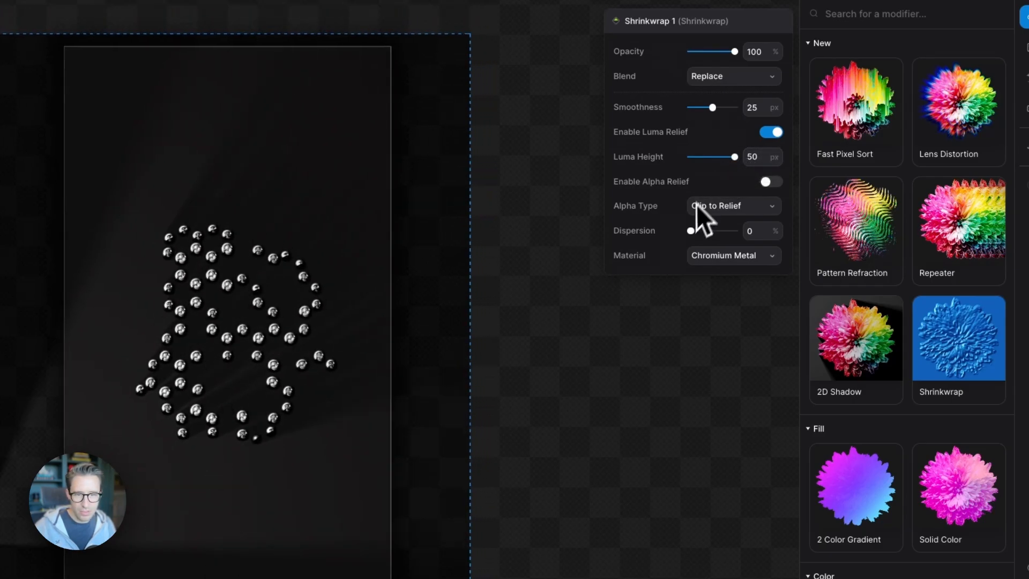
{"action": "left_click_drag", "start_coordinate": [690, 230], "coordinate": [733, 231]}
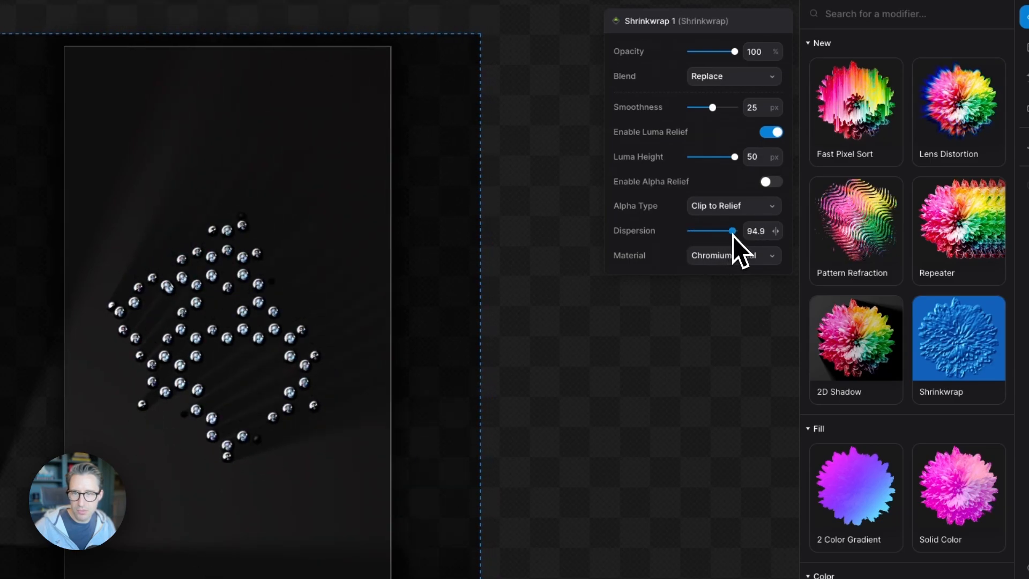
{"action": "left_click_drag", "start_coordinate": [734, 231], "coordinate": [735, 231]}
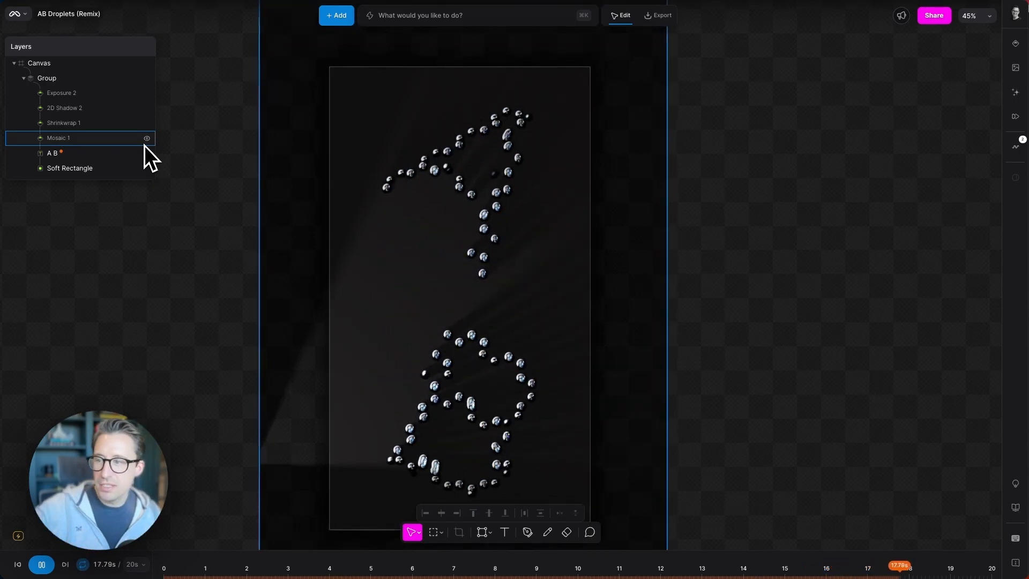
- Select Mosaic 1 and try inset values between about 2 and 10
{"action": "left_click", "coordinate": [58, 138]}
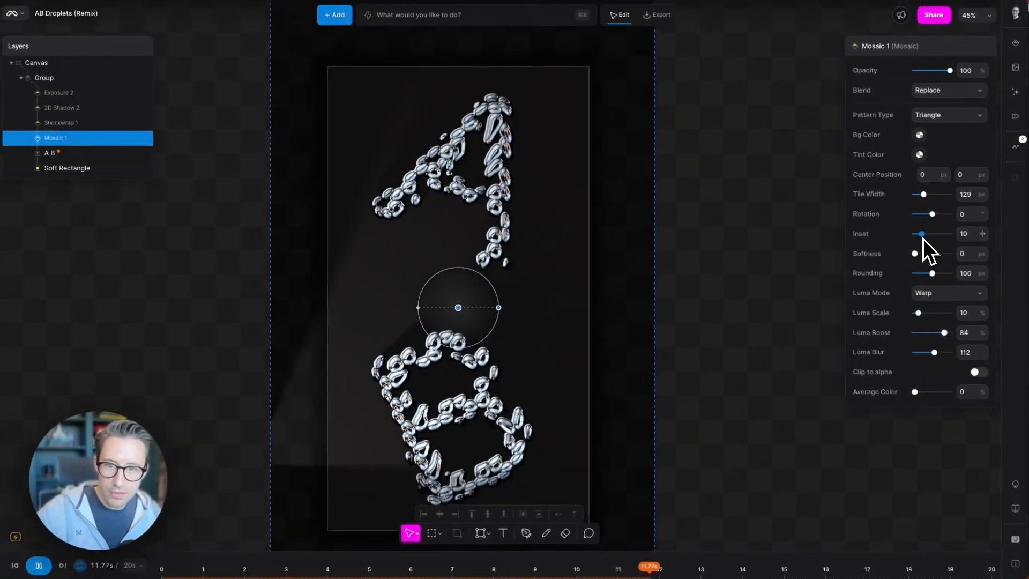
{"action": "left_click_drag", "start_coordinate": [921, 233], "coordinate": [915, 233]}
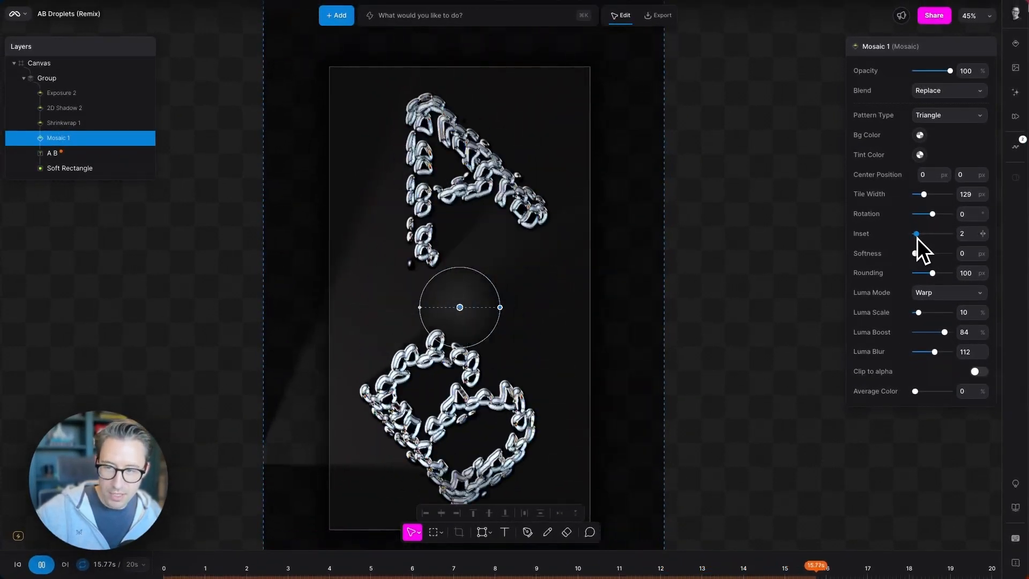
{"action": "left_click_drag", "start_coordinate": [916, 233], "coordinate": [918, 234]}
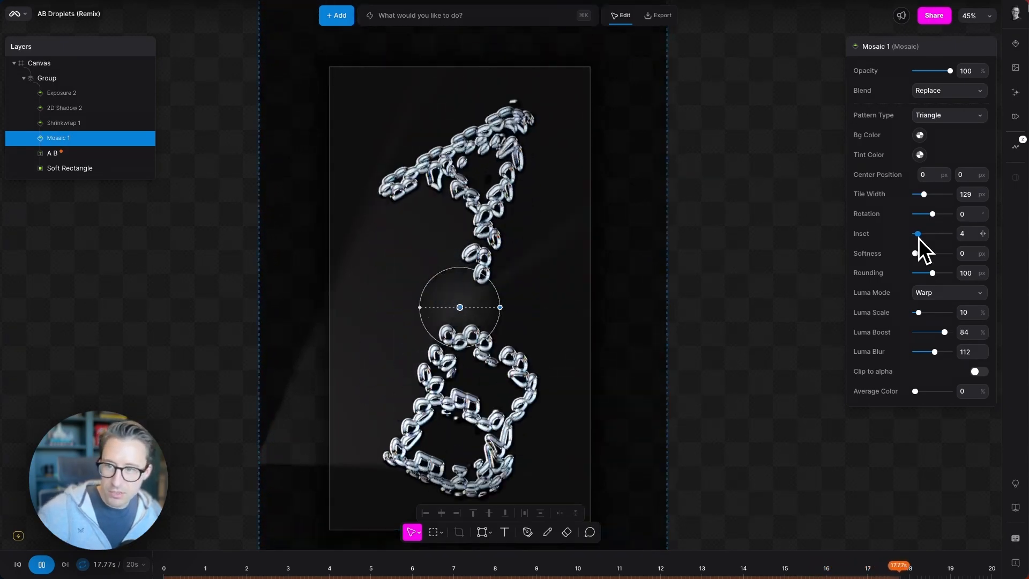
{"action": "left_click_drag", "start_coordinate": [918, 234], "coordinate": [937, 239]}
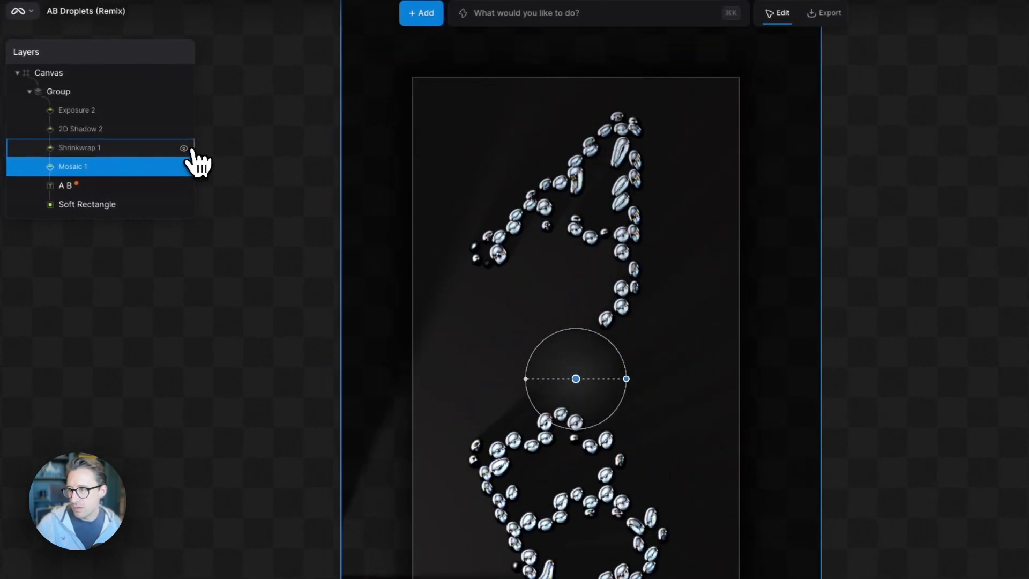
- Hide Shrinkwrap 1 and set the Mosaic inset to exactly 34
{"action": "left_click", "coordinate": [72, 166]}
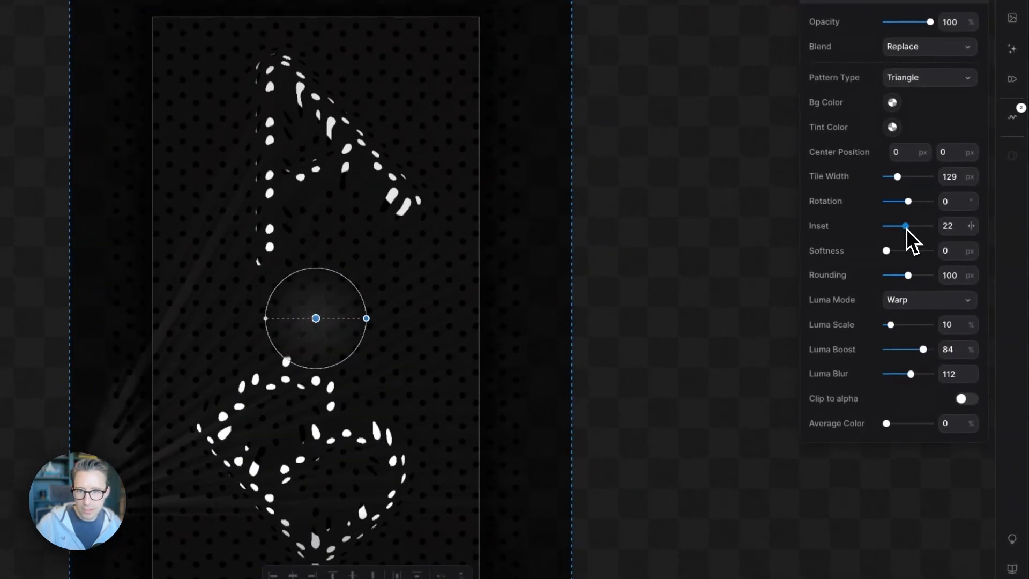
{"action": "left_click_drag", "start_coordinate": [906, 225], "coordinate": [887, 225]}
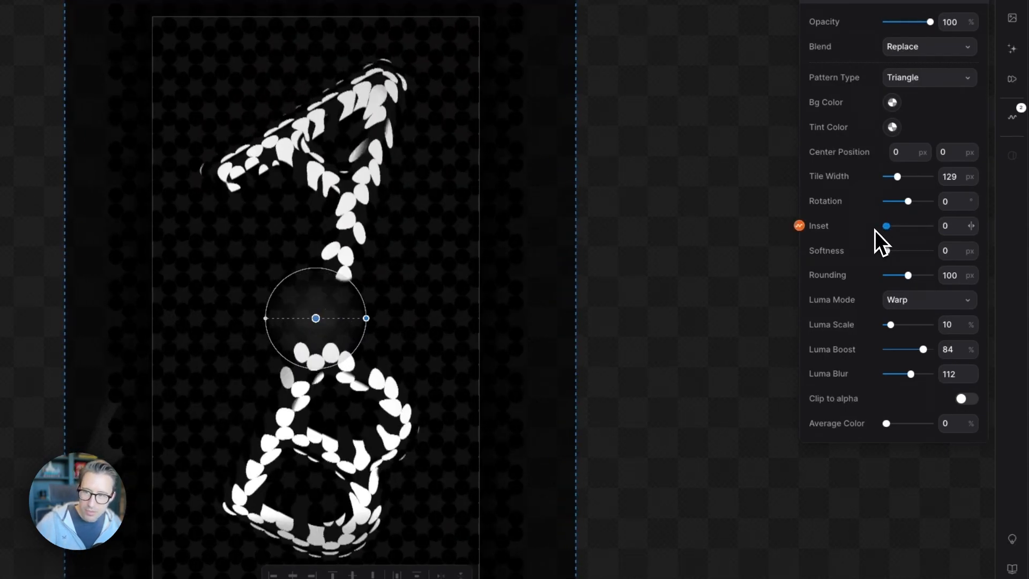
{"action": "left_click_drag", "start_coordinate": [887, 225], "coordinate": [904, 226]}
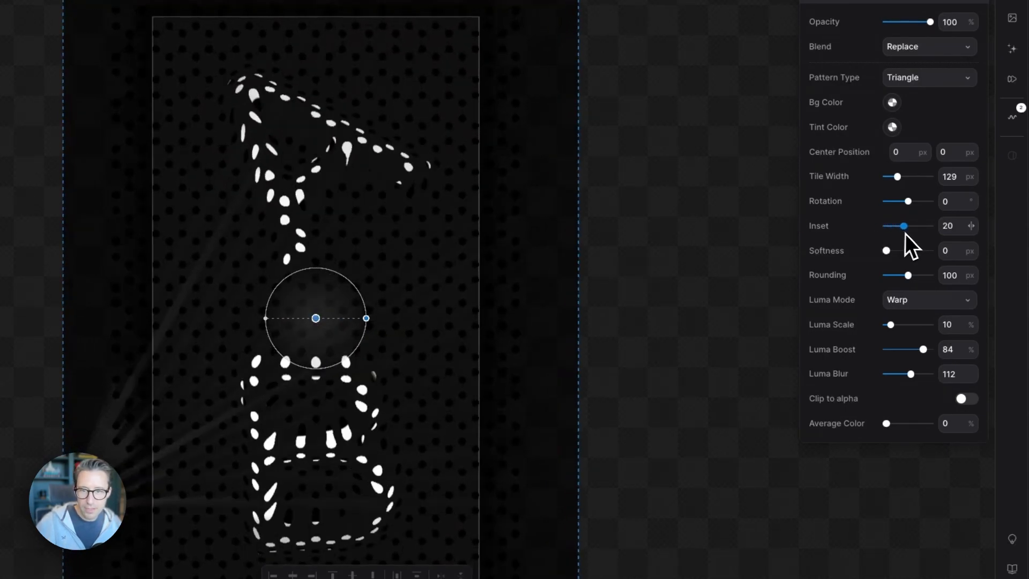
{"action": "left_click", "coordinate": [954, 225]}
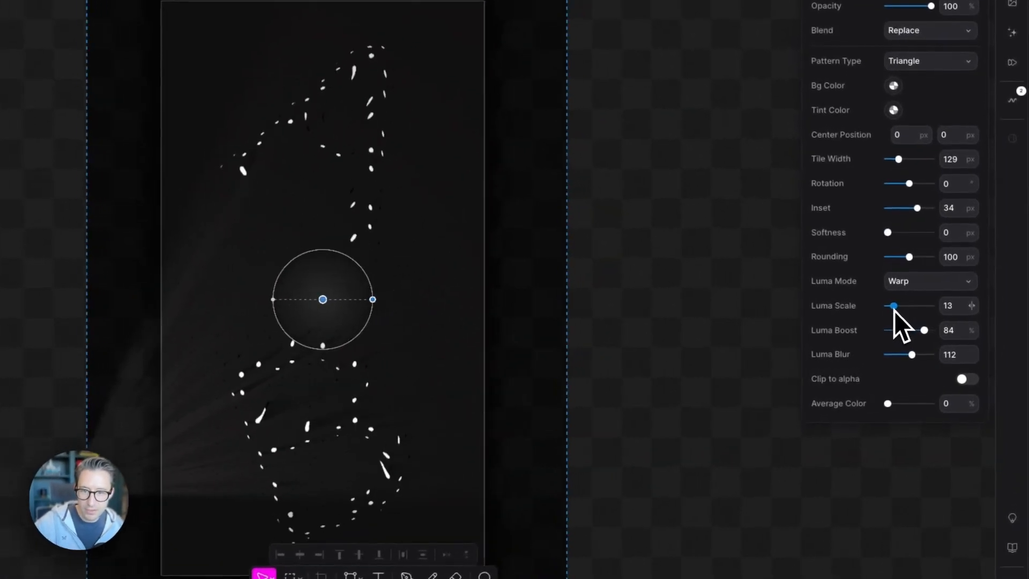
- Test Luma Scale values between 29 and 95, settling back at 10
{"action": "left_click_drag", "start_coordinate": [892, 305], "coordinate": [929, 305]}
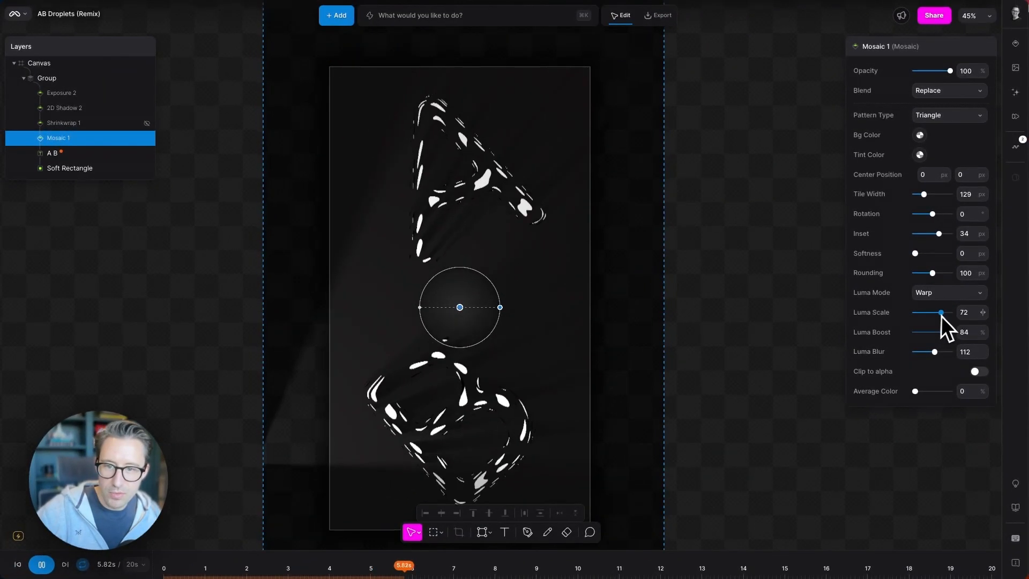
{"action": "left_click_drag", "start_coordinate": [940, 313], "coordinate": [948, 312]}
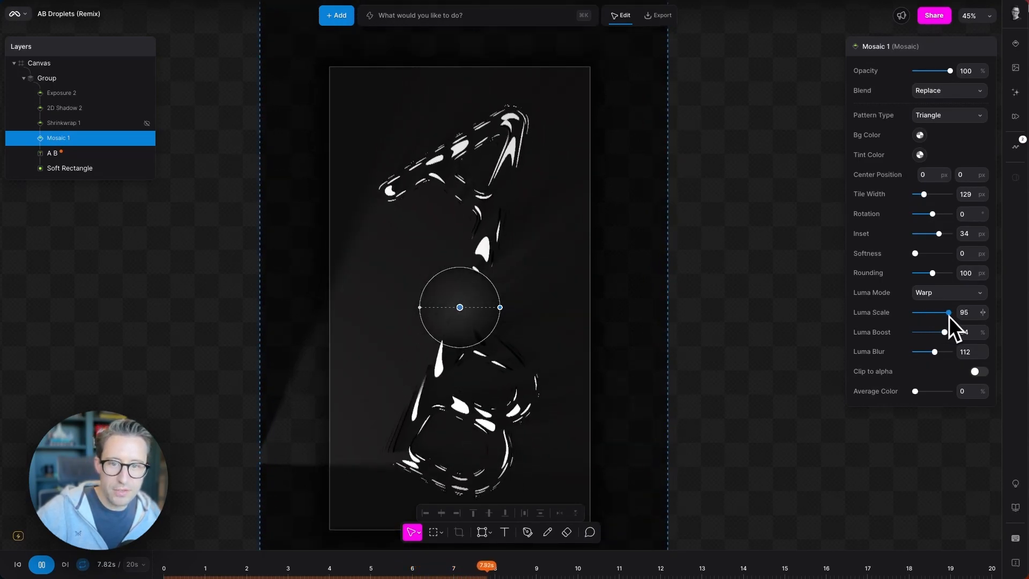
{"action": "left_click_drag", "start_coordinate": [948, 312], "coordinate": [944, 312]}
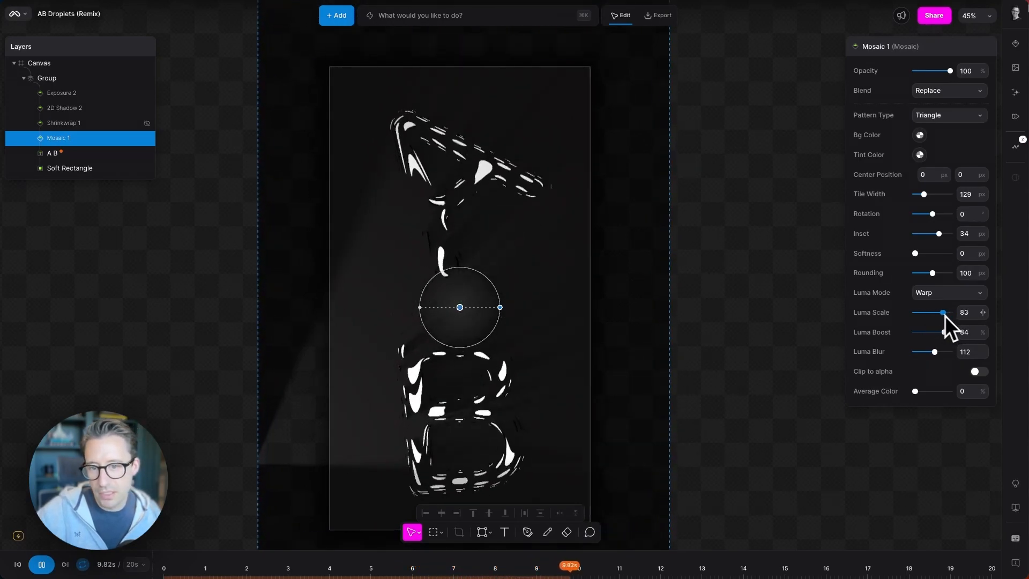
{"action": "left_click_drag", "start_coordinate": [942, 313], "coordinate": [925, 313]}
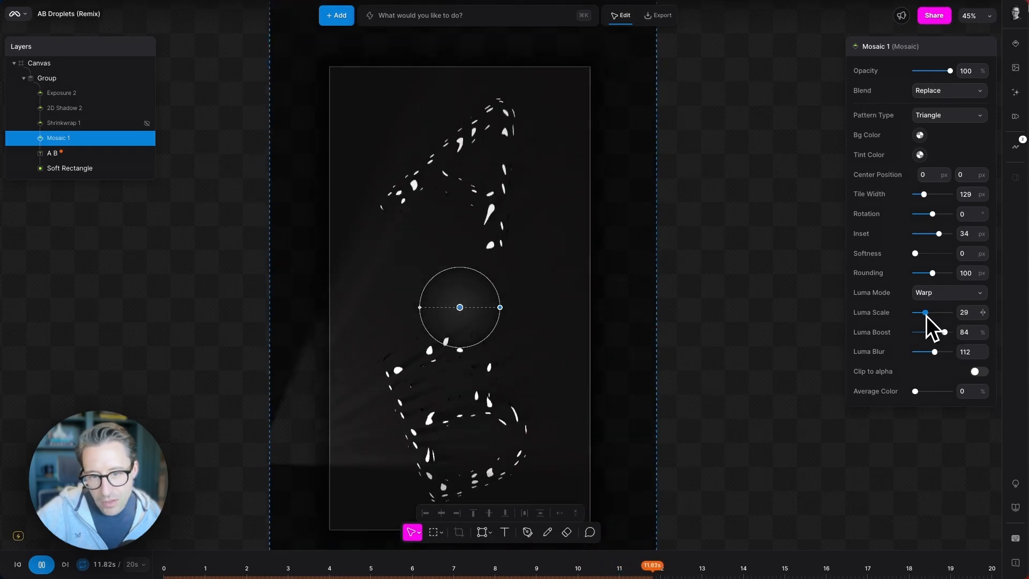
{"action": "left_click_drag", "start_coordinate": [926, 313], "coordinate": [928, 341]}
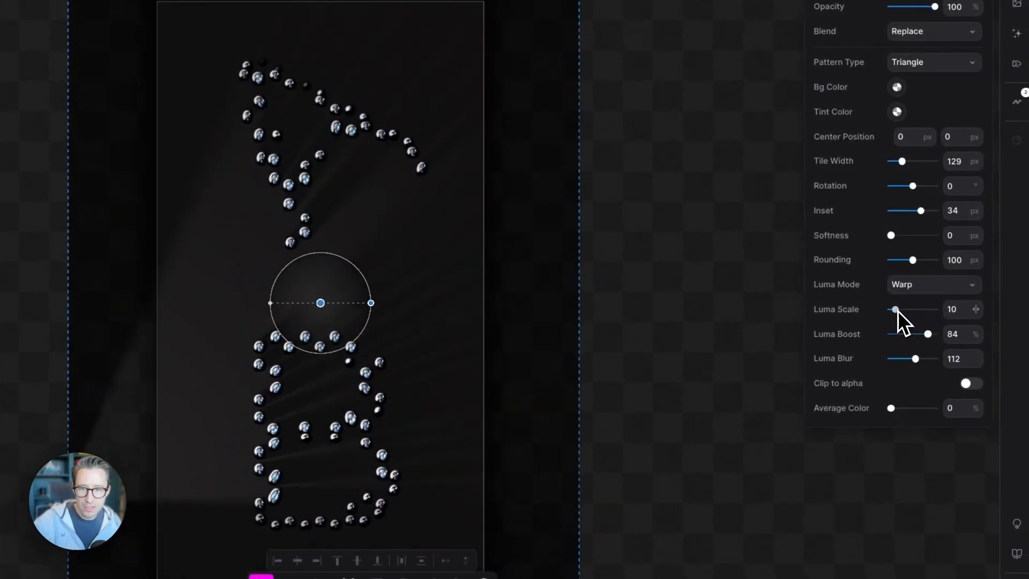
{"action": "left_click_drag", "start_coordinate": [896, 309], "coordinate": [909, 309]}
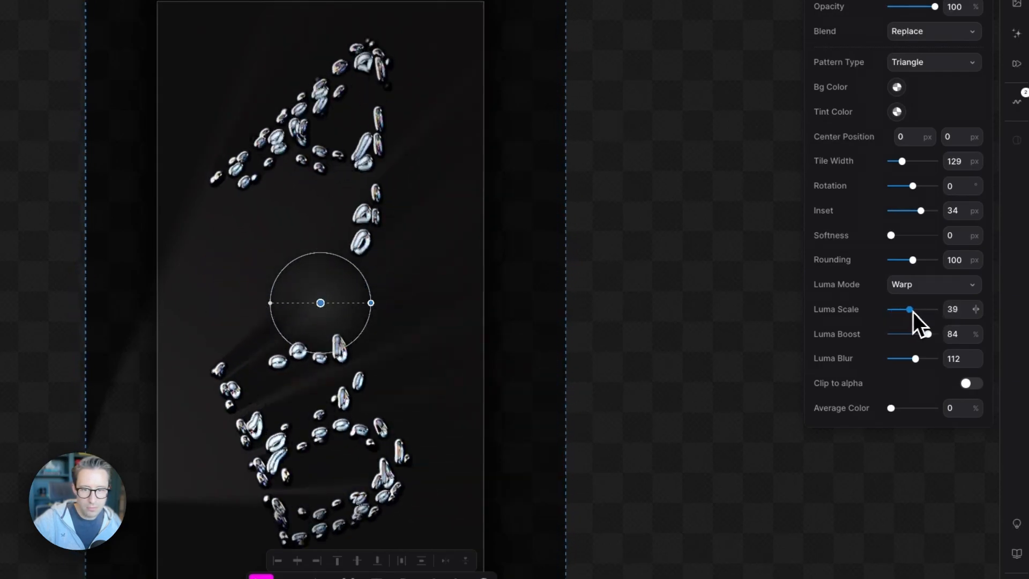
{"action": "left_click_drag", "start_coordinate": [909, 310], "coordinate": [894, 310]}
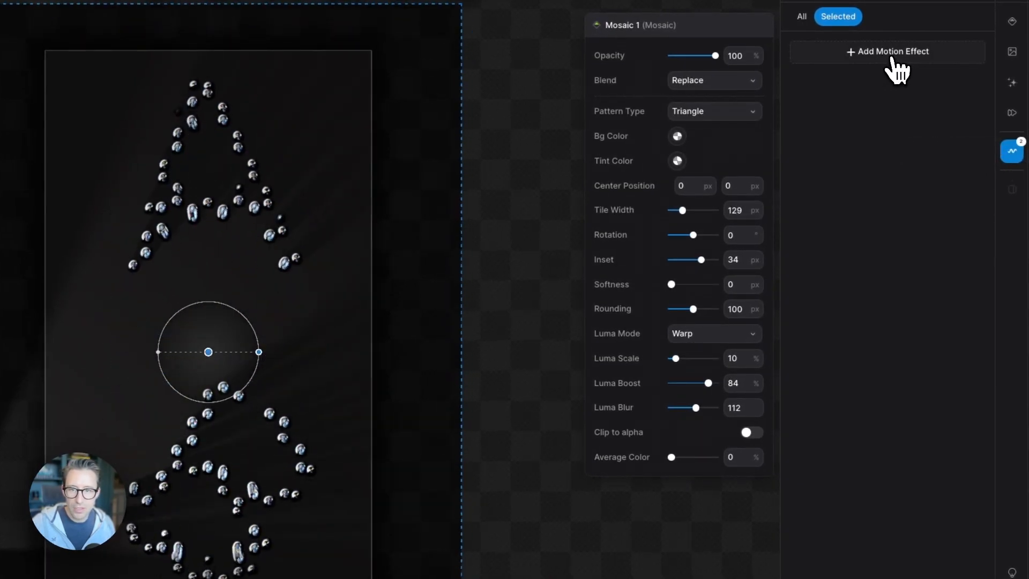
- Add an Oscillator motion effect to Mosaic 1 with a Sine Expo shape
{"action": "left_click", "coordinate": [887, 52]}
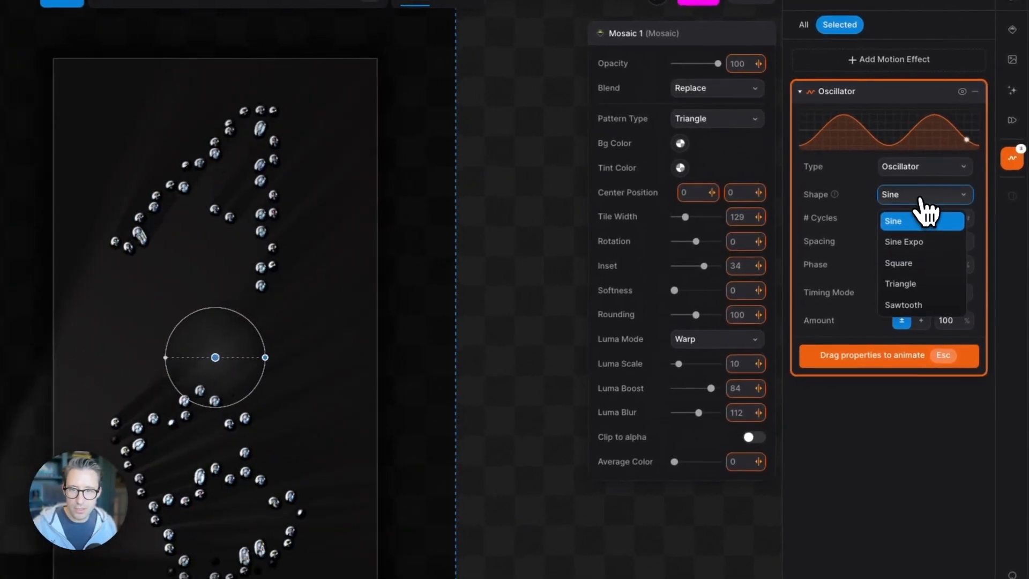
{"action": "left_click", "coordinate": [904, 242]}
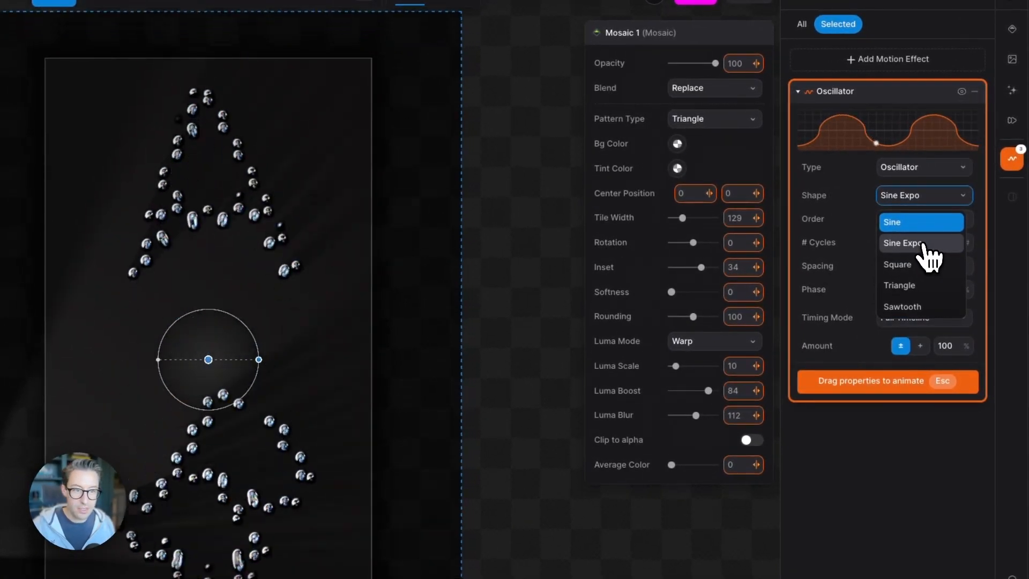
{"action": "left_click", "coordinate": [902, 243]}
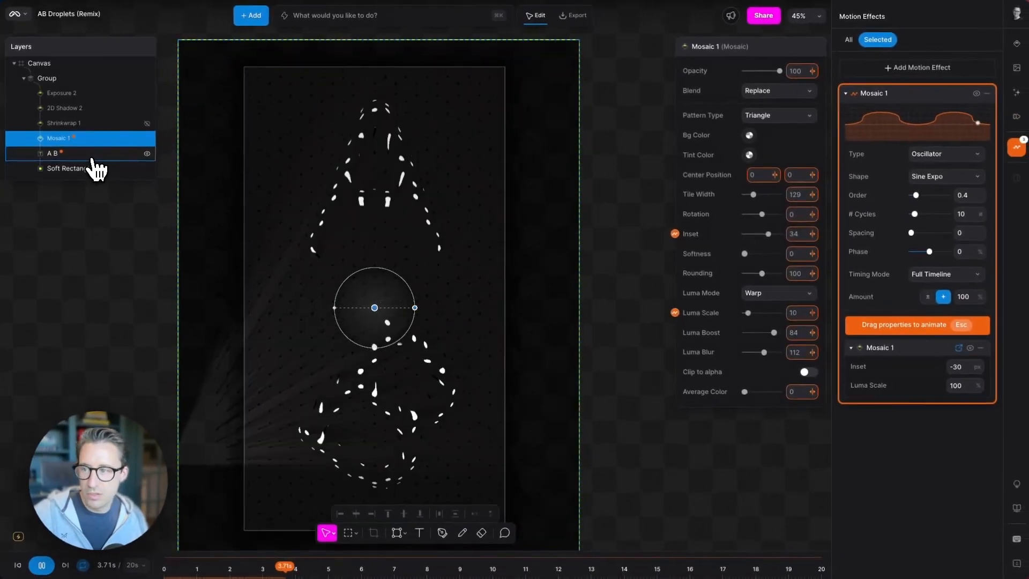
{"action": "left_click", "coordinate": [51, 154]}
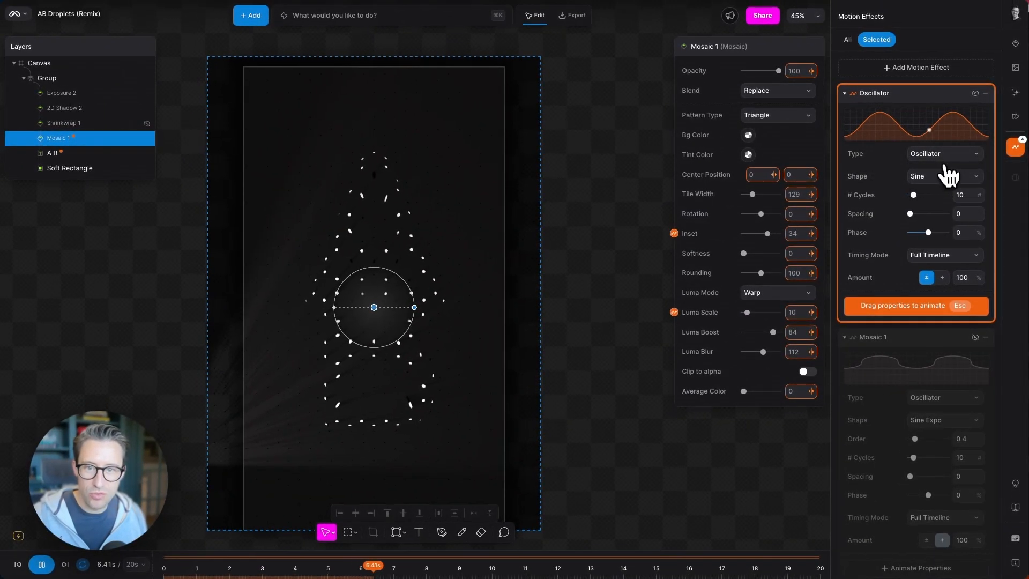
- Change the second oscillator's Shape to Sawtooth
{"action": "left_click", "coordinate": [944, 176]}
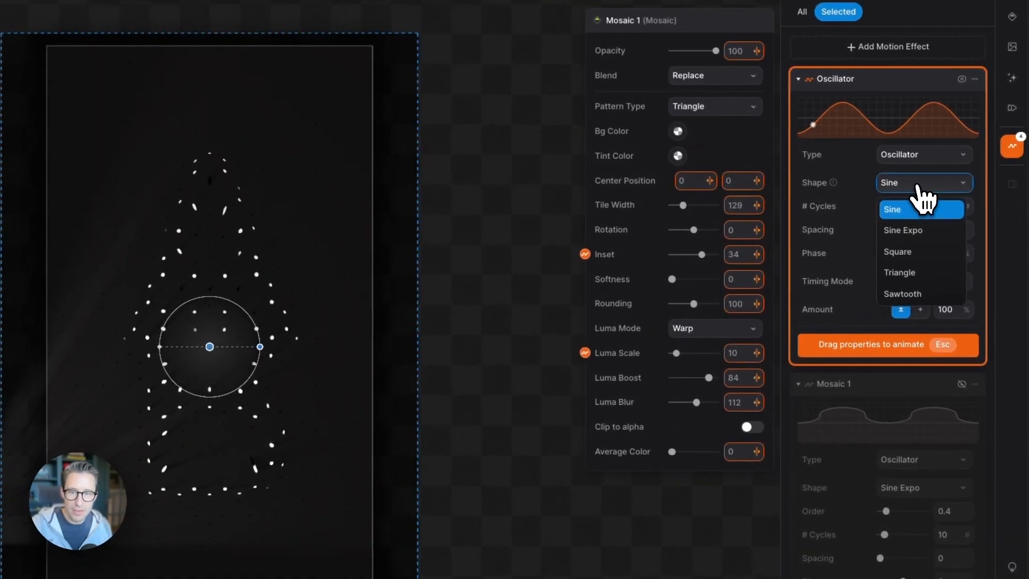
{"action": "left_click", "coordinate": [902, 294]}
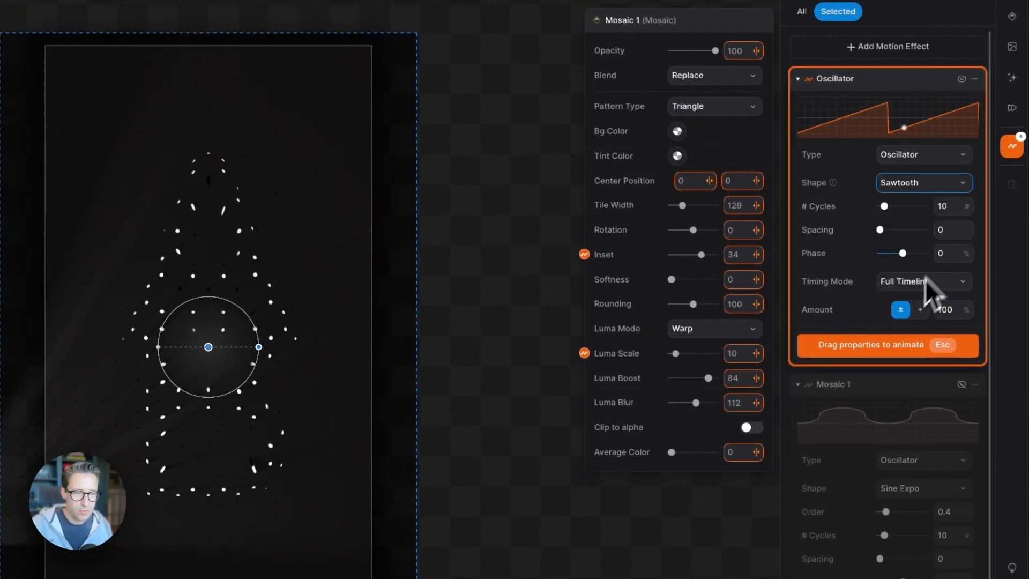
{"action": "left_click", "coordinate": [949, 206]}
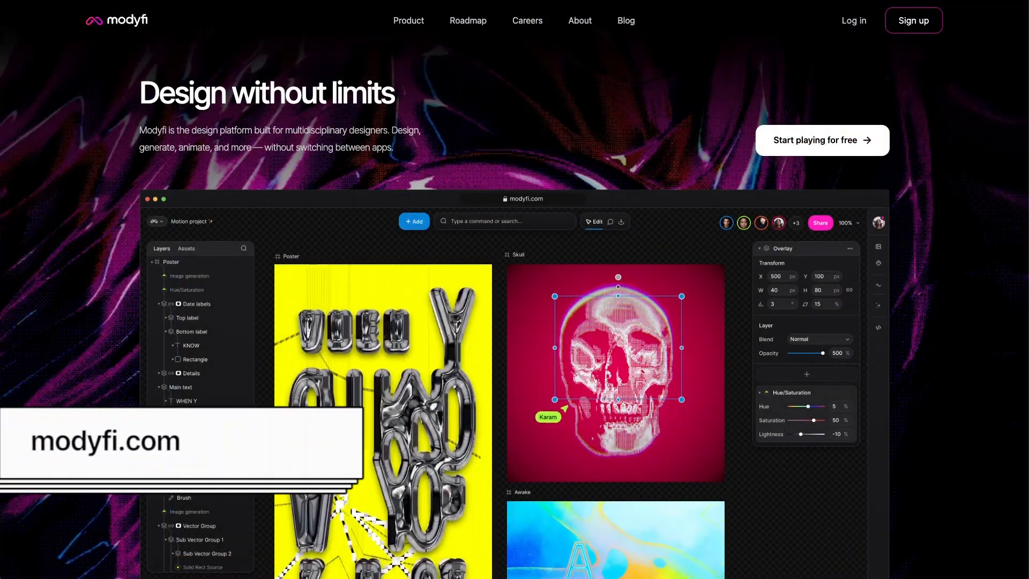
- Scroll the modyfi.com homepage down to the community designs grid
{"action": "scroll", "scroll_direction": "down", "scroll_amount": 3}
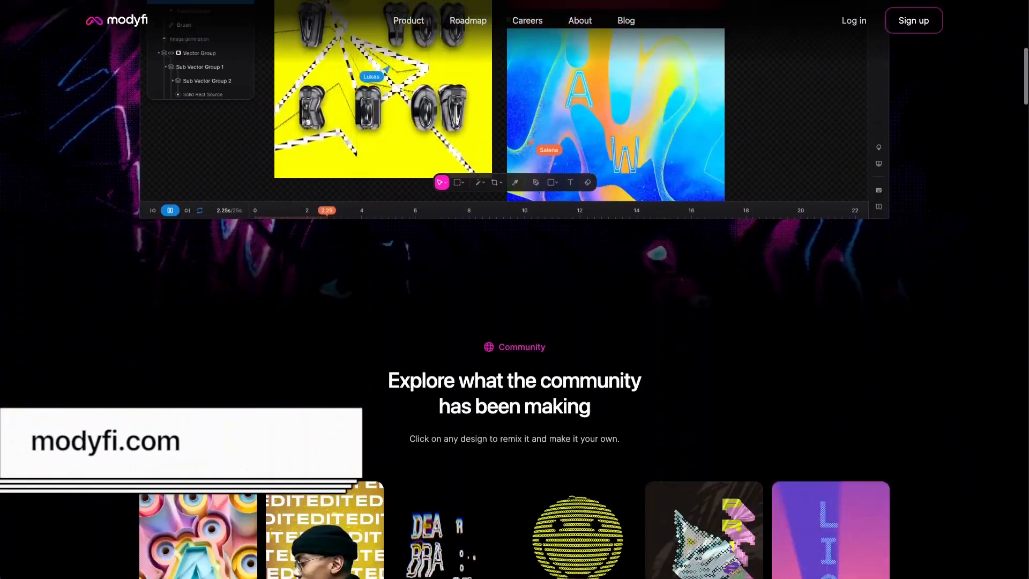
{"action": "scroll", "scroll_direction": "down", "scroll_amount": 3}
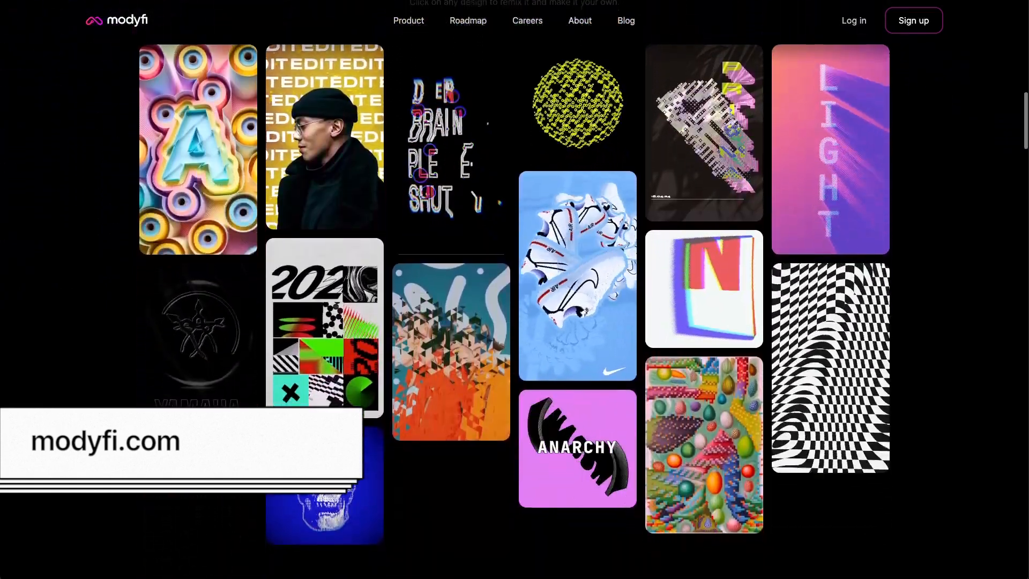